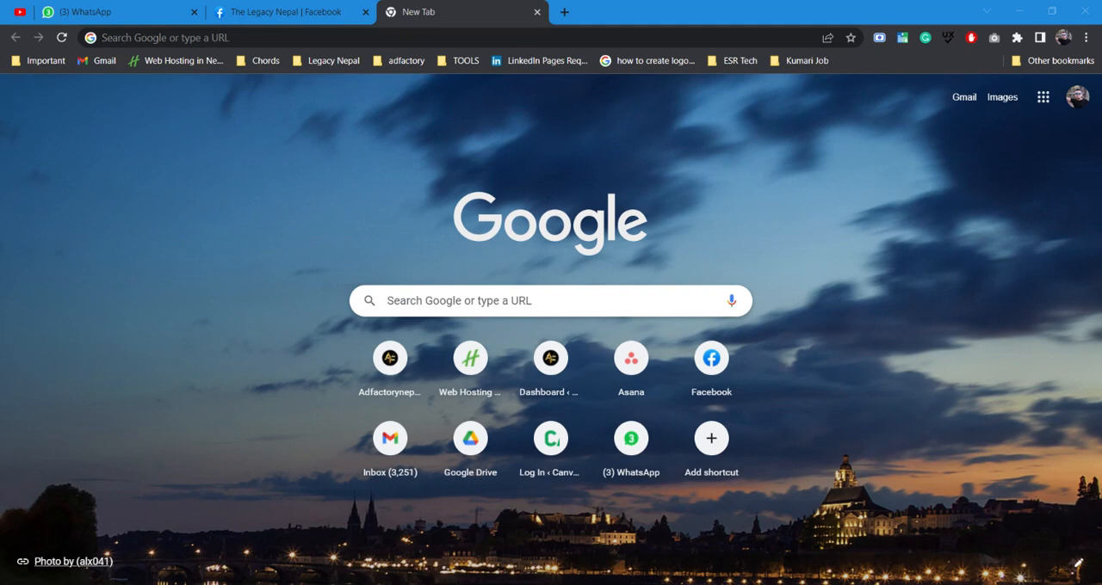
# Search Google for 'live facebook support' from the new tab and browse the results
pyautogui.click(345, 37)
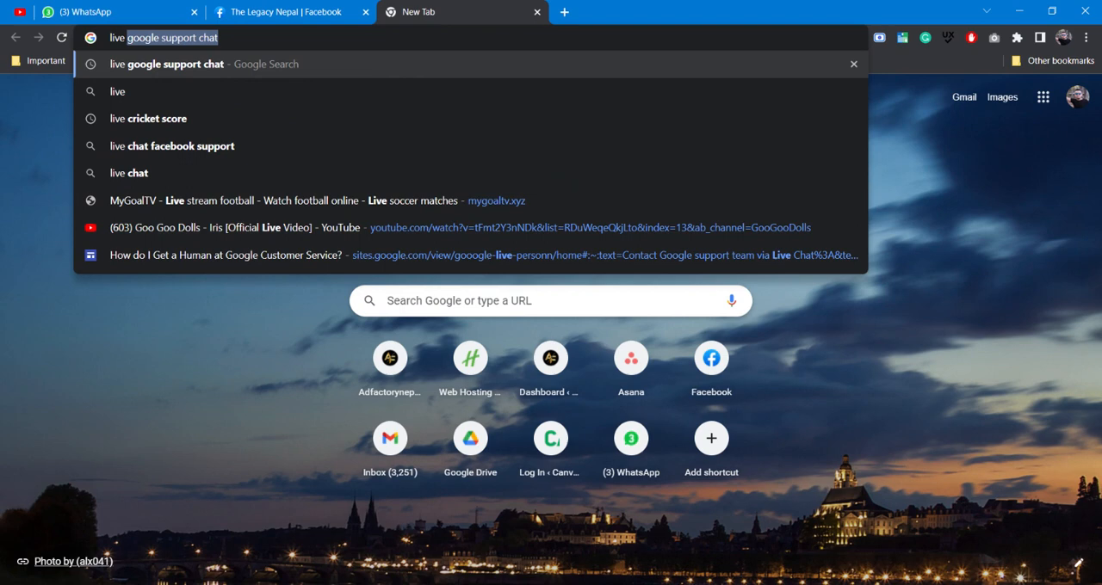
pyautogui.write('live facebook support')
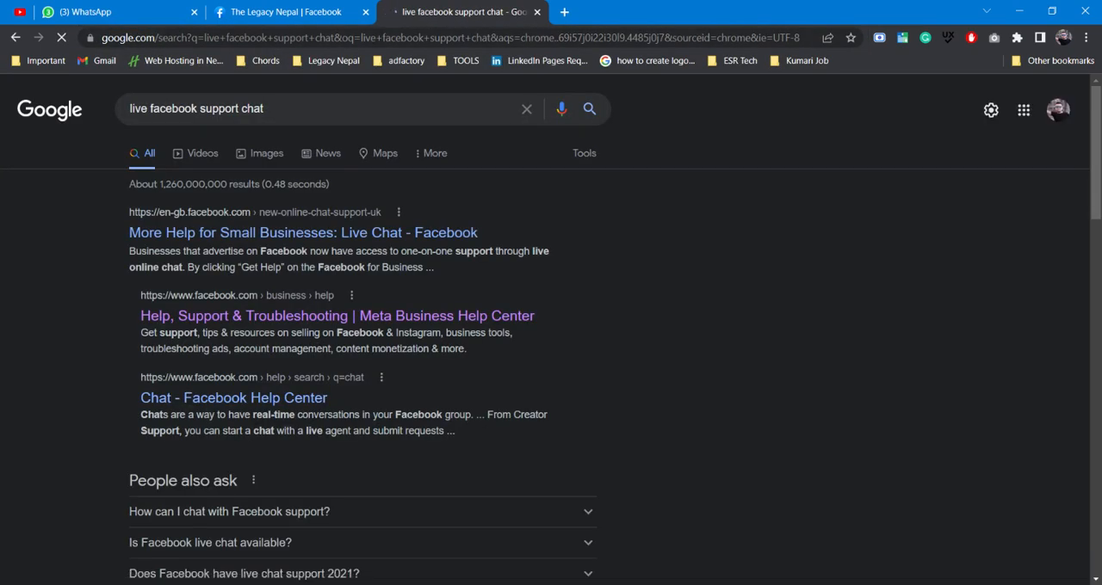
pyautogui.scroll(-3)
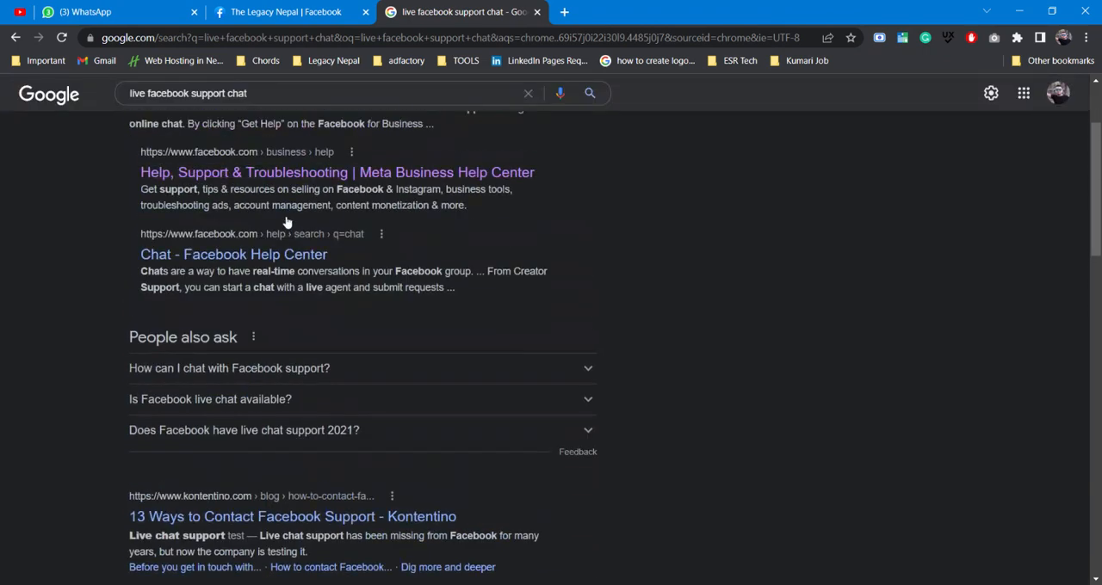
pyautogui.scroll(3)
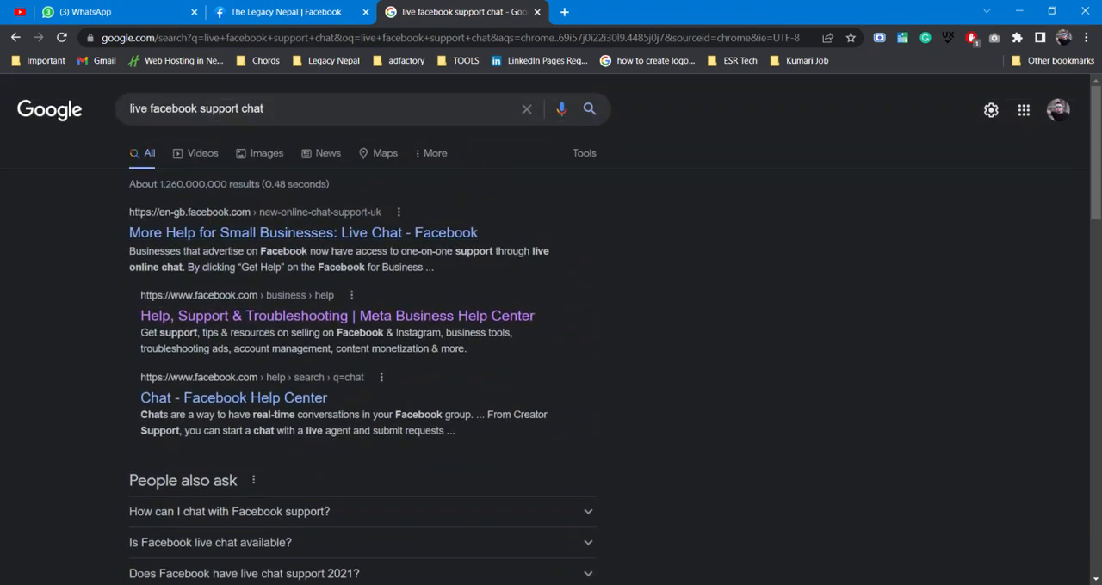
pyautogui.moveTo(224, 232)
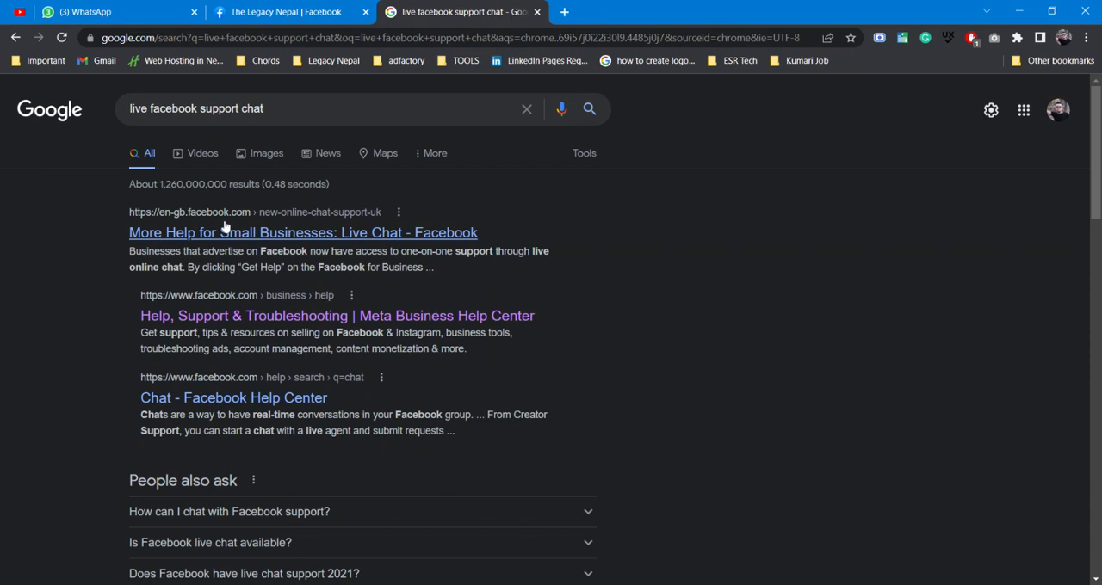
pyautogui.moveTo(333, 202)
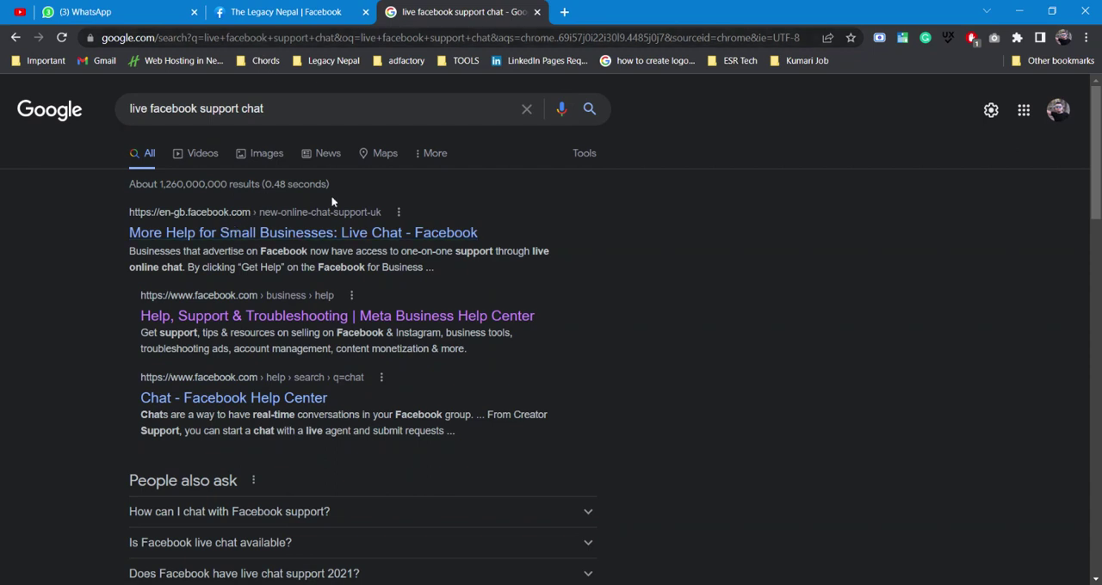
pyautogui.moveTo(371, 263)
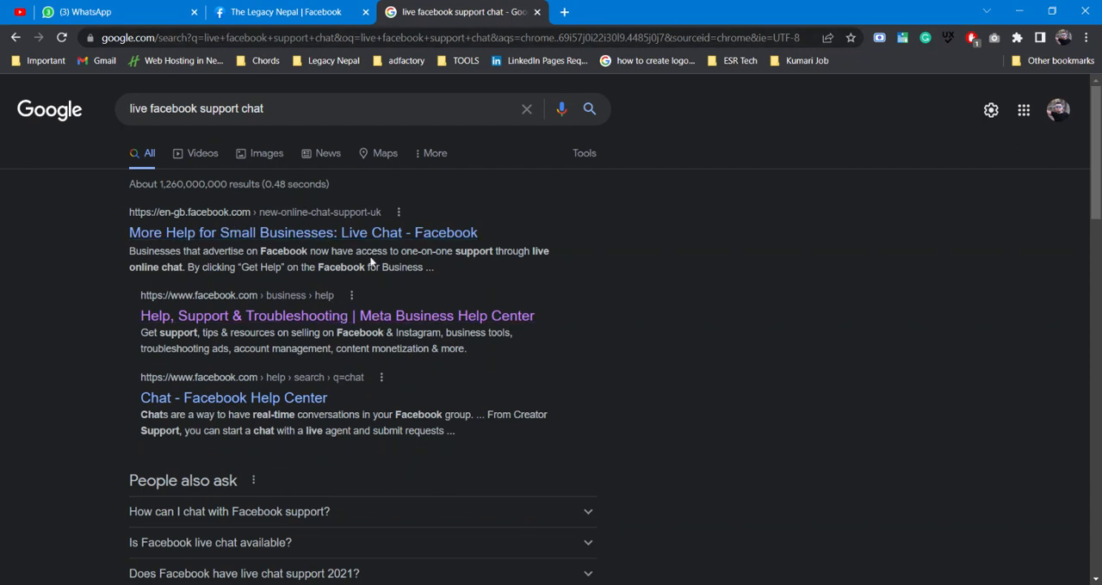
pyautogui.moveTo(416, 247)
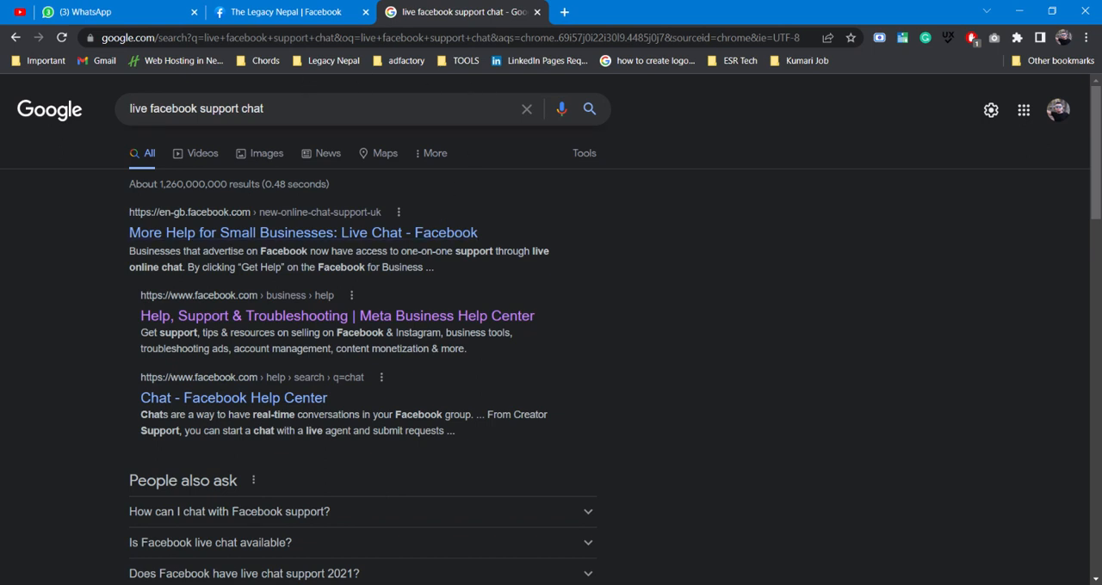
# Search Google for 'facebook support chat' and open the Meta Business Help Center result
pyautogui.click(310, 109)
pyautogui.write('f')
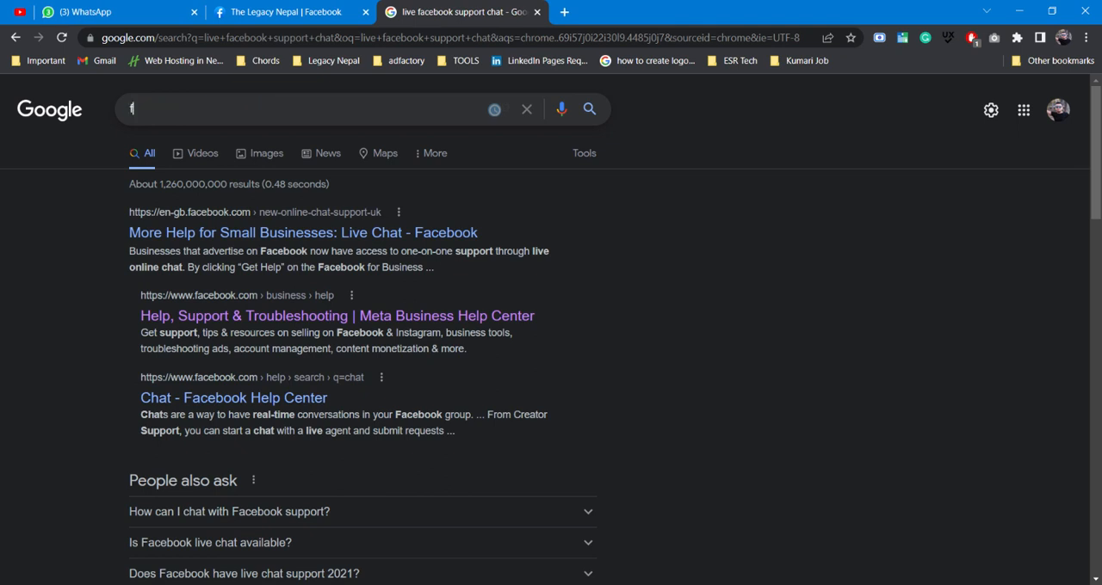
pyautogui.write('acebook support')
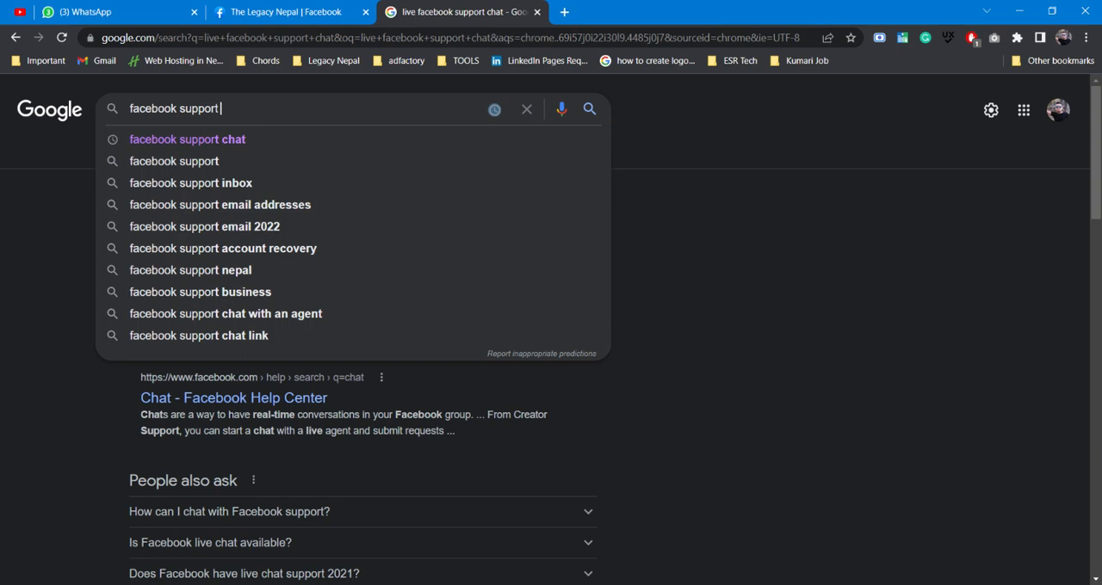
pyautogui.click(186, 139)
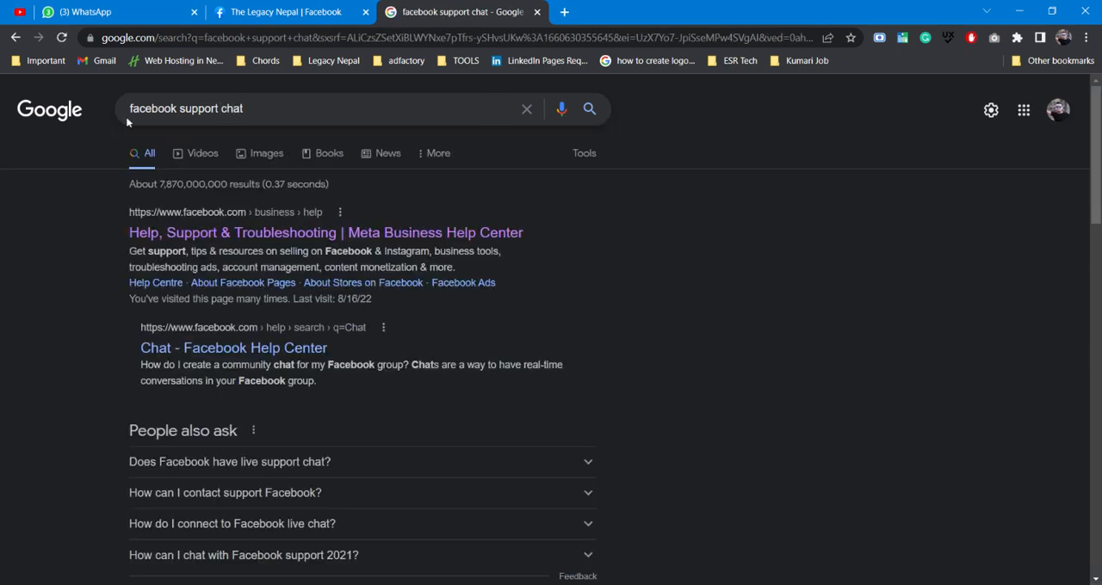
pyautogui.moveTo(287, 224)
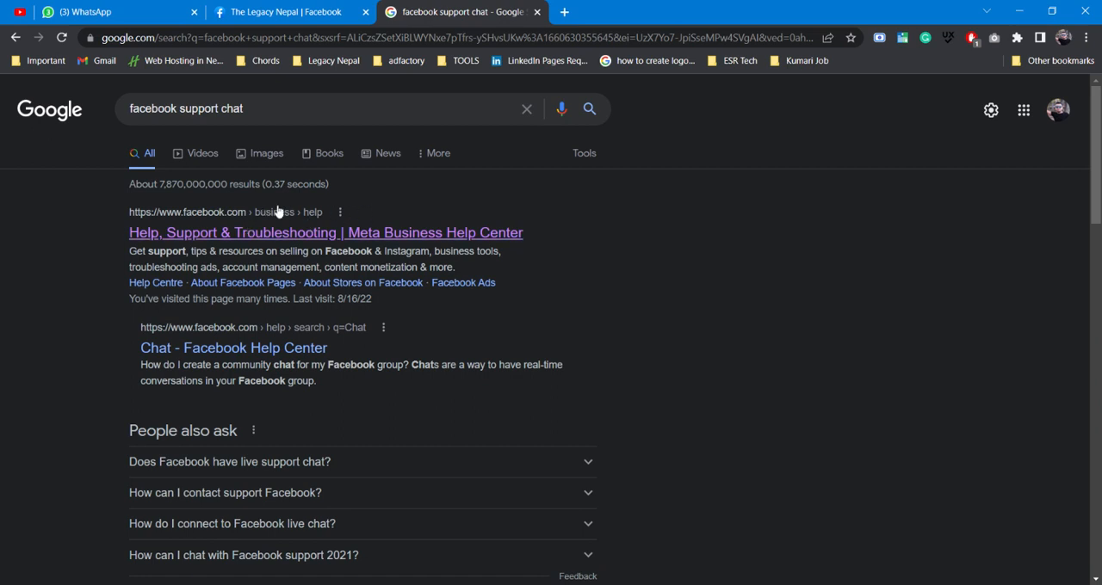
pyautogui.click(325, 232)
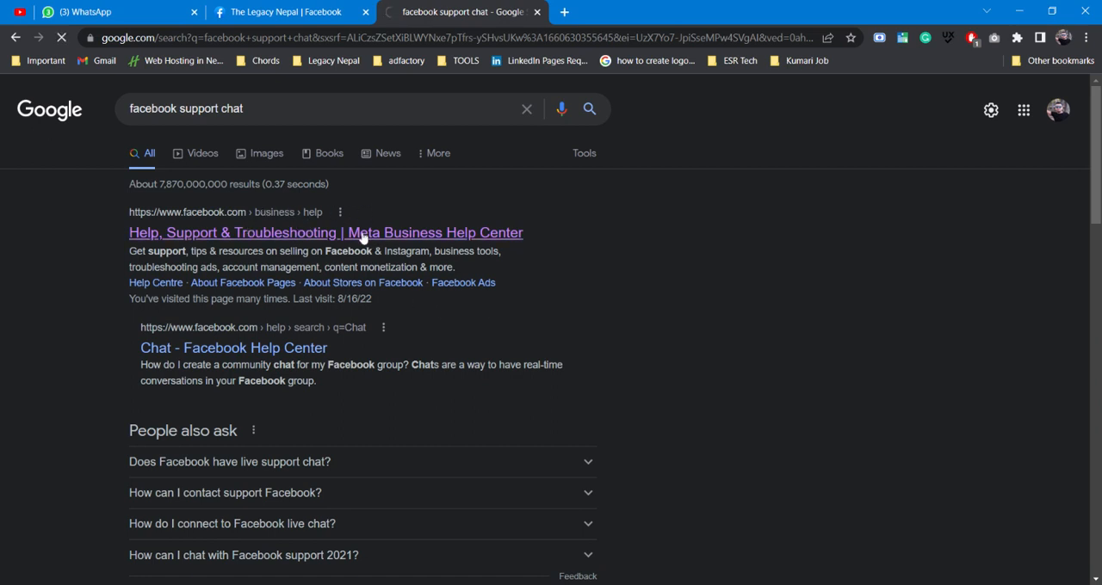
# Let the Meta Business Help Centre load and scroll to 'Find answers or contact support'
pyautogui.click(324, 233)
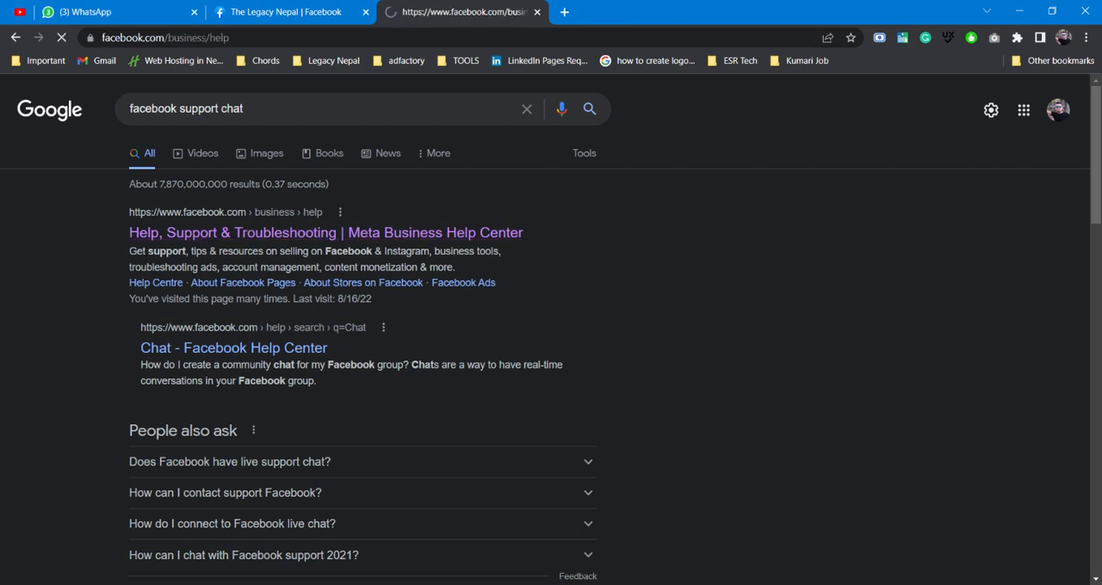
pyautogui.click(325, 233)
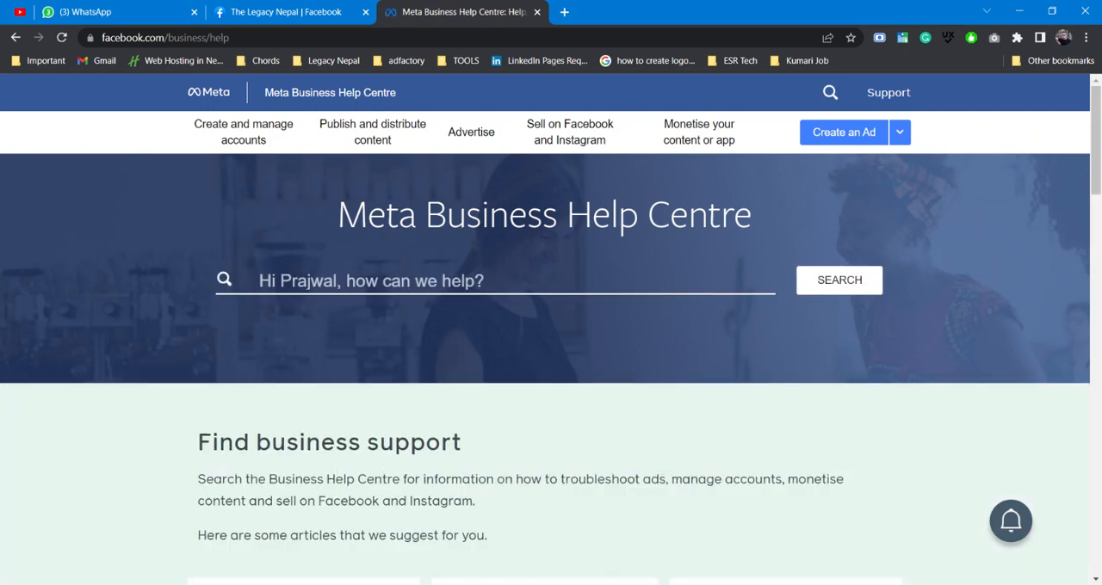
pyautogui.scroll(-3)
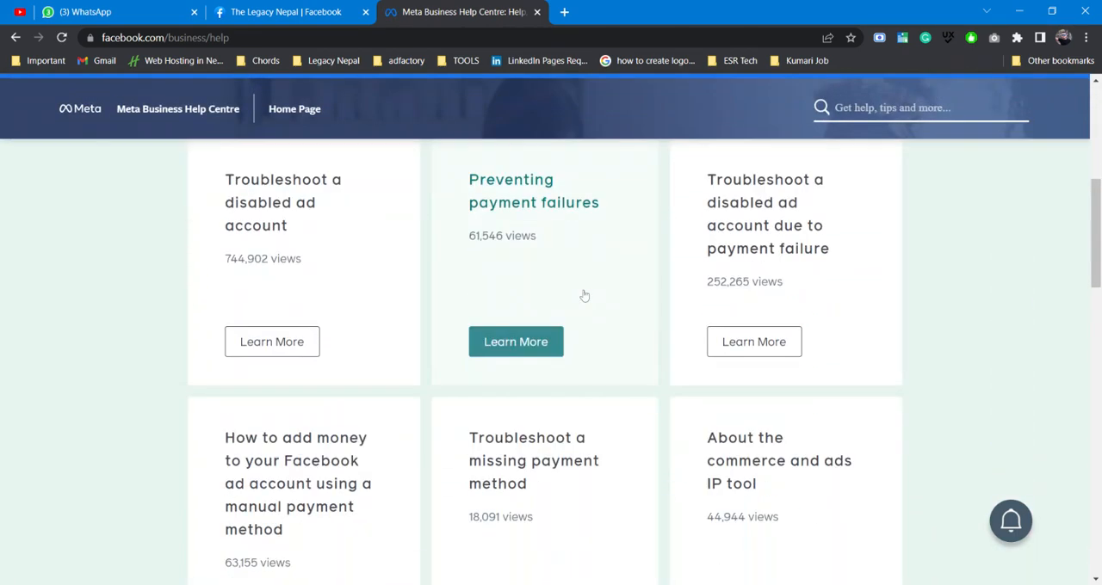
pyautogui.scroll(-3)
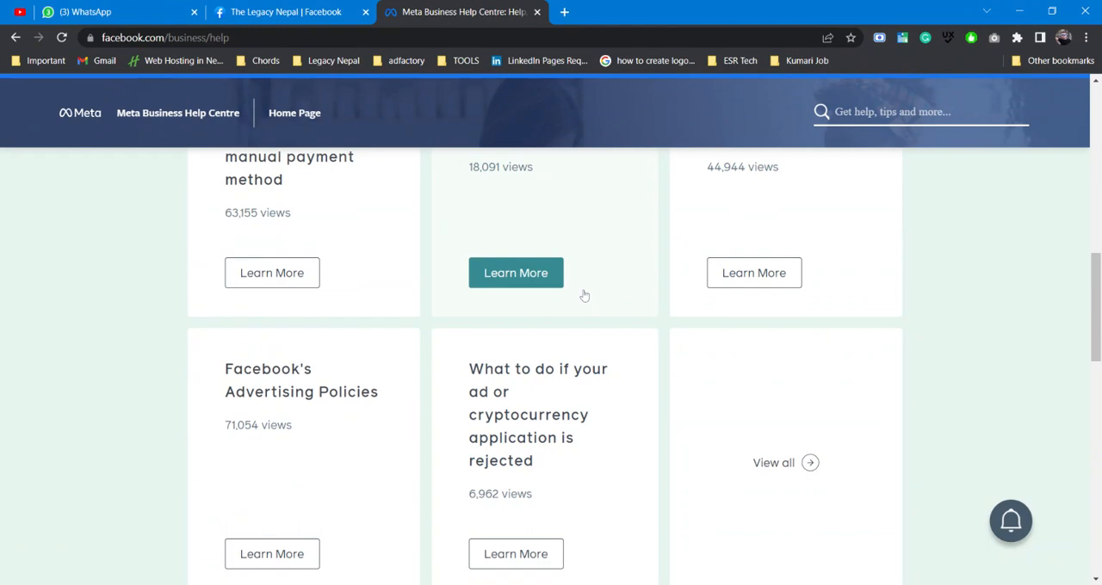
pyautogui.scroll(-3)
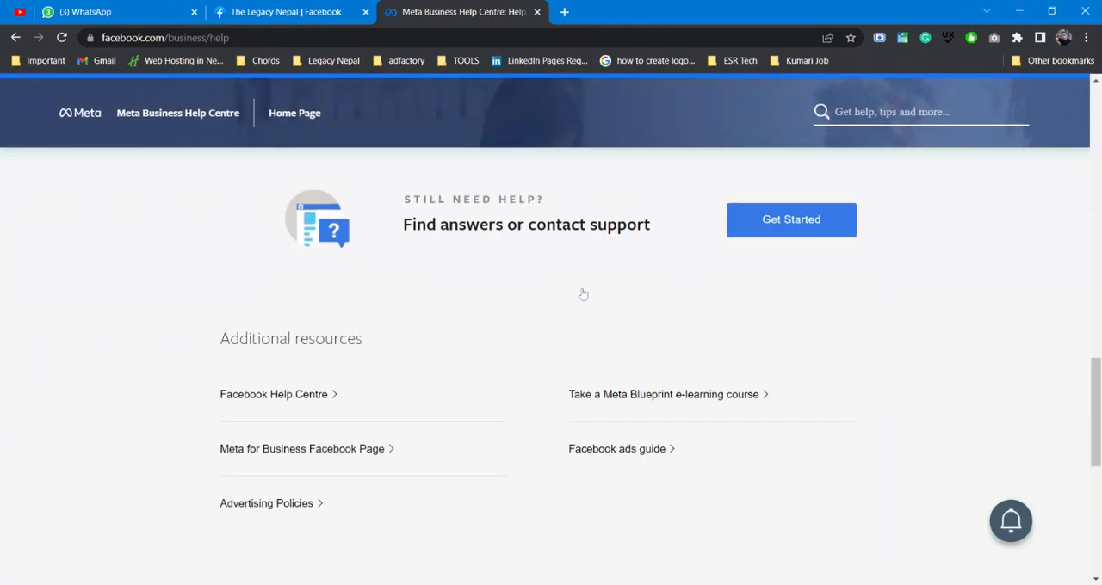
pyautogui.scroll(3)
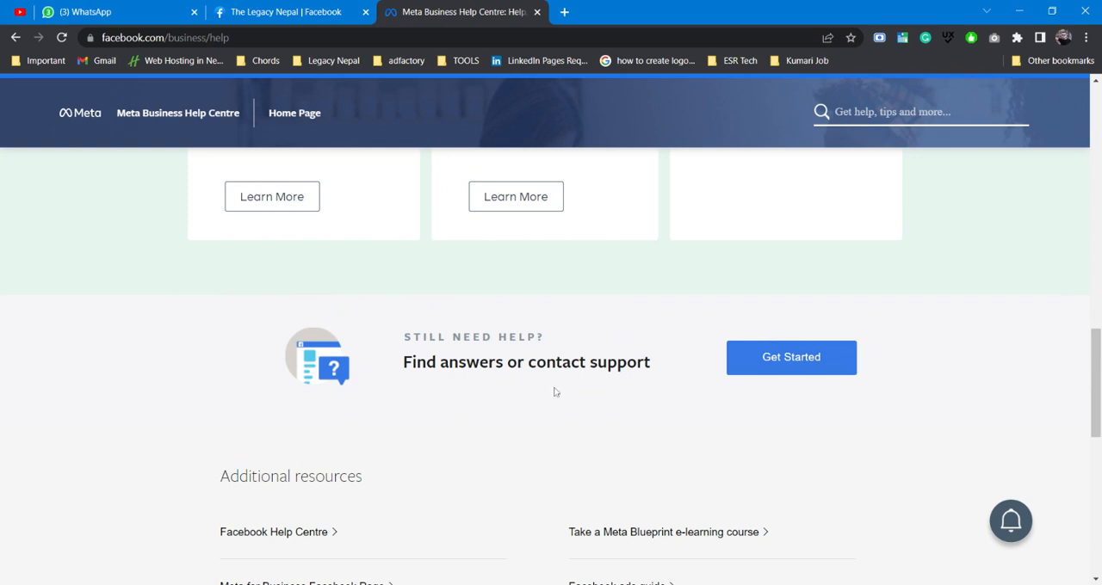
pyautogui.moveTo(824, 501)
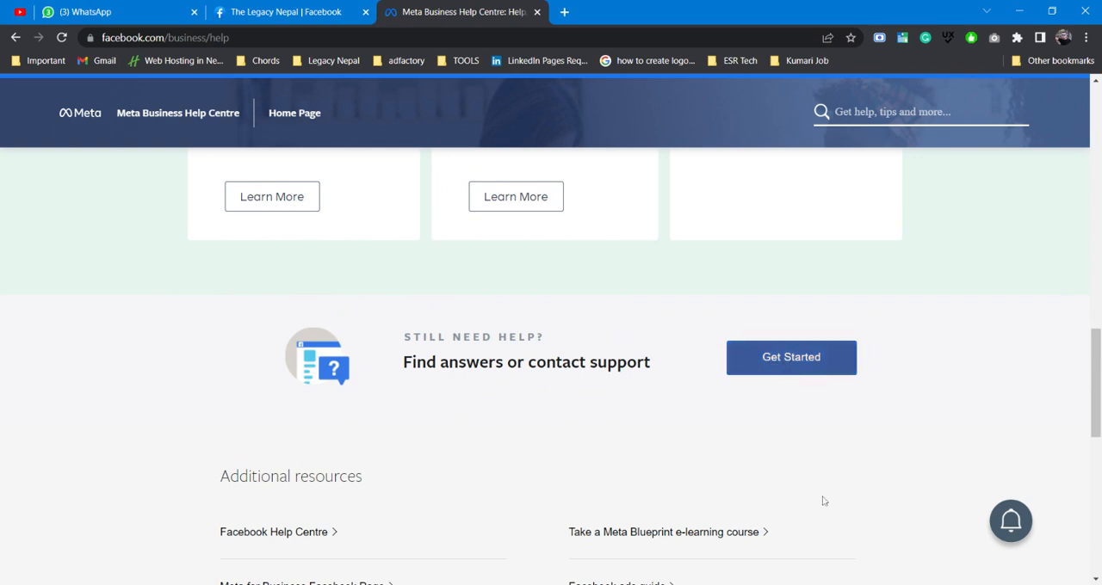
# Go to the Get support page and scroll toward its advertising support option
pyautogui.click(790, 358)
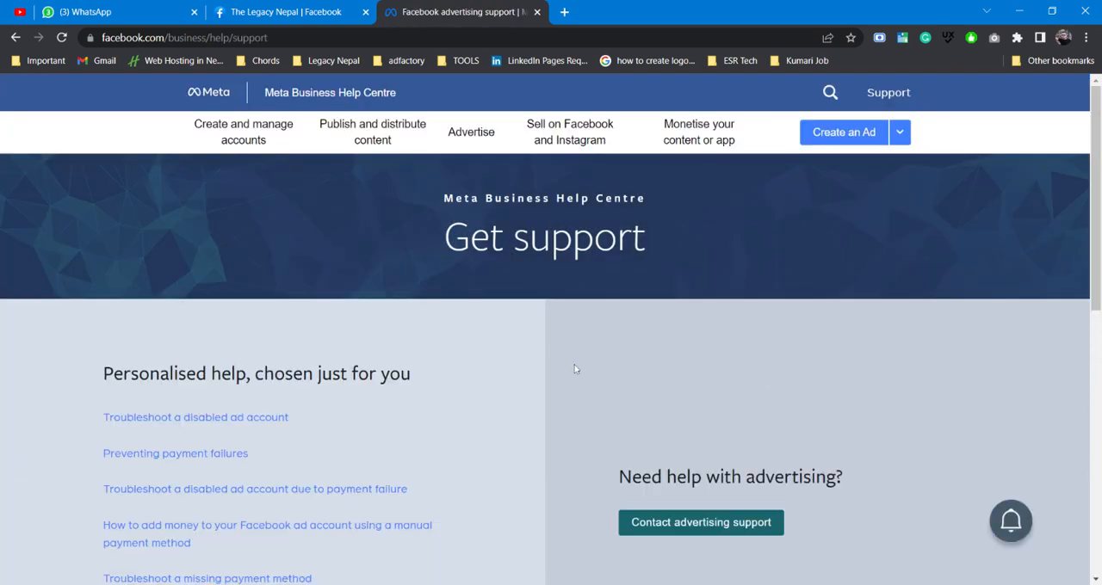
pyautogui.scroll(-3)
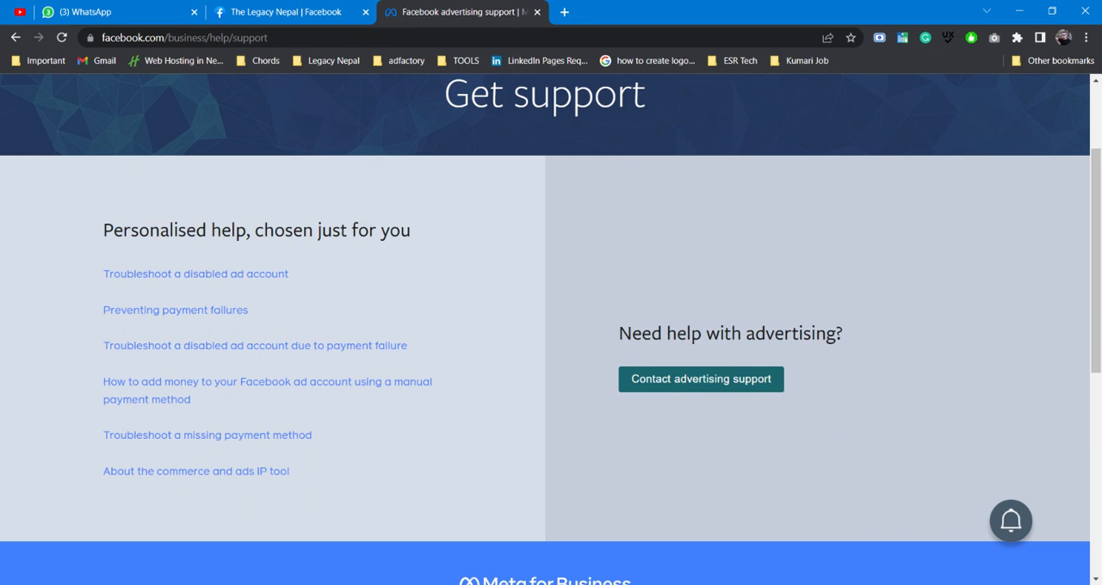
pyautogui.moveTo(673, 355)
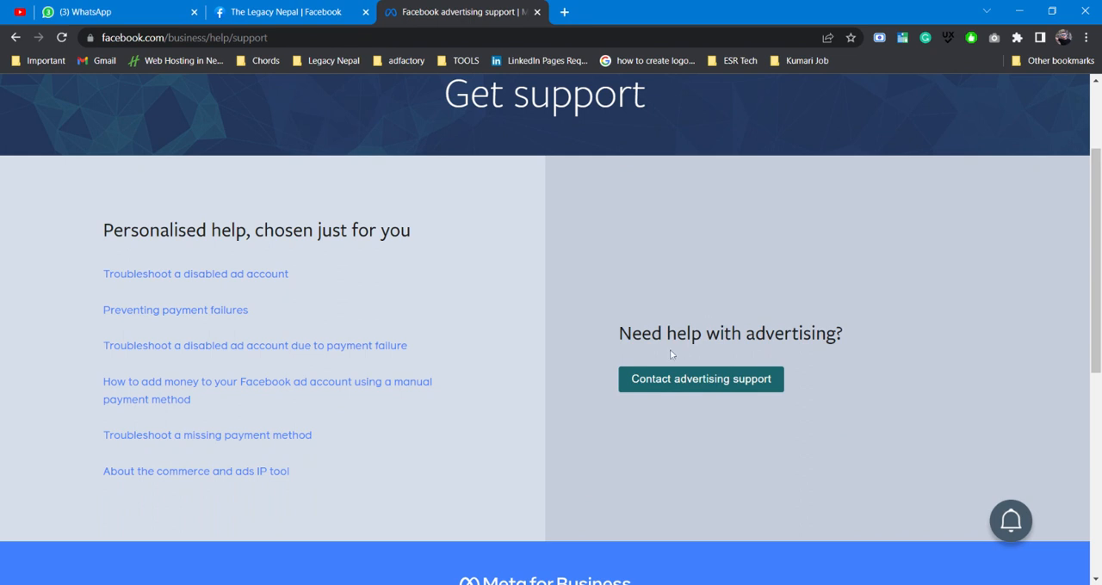
pyautogui.moveTo(692, 391)
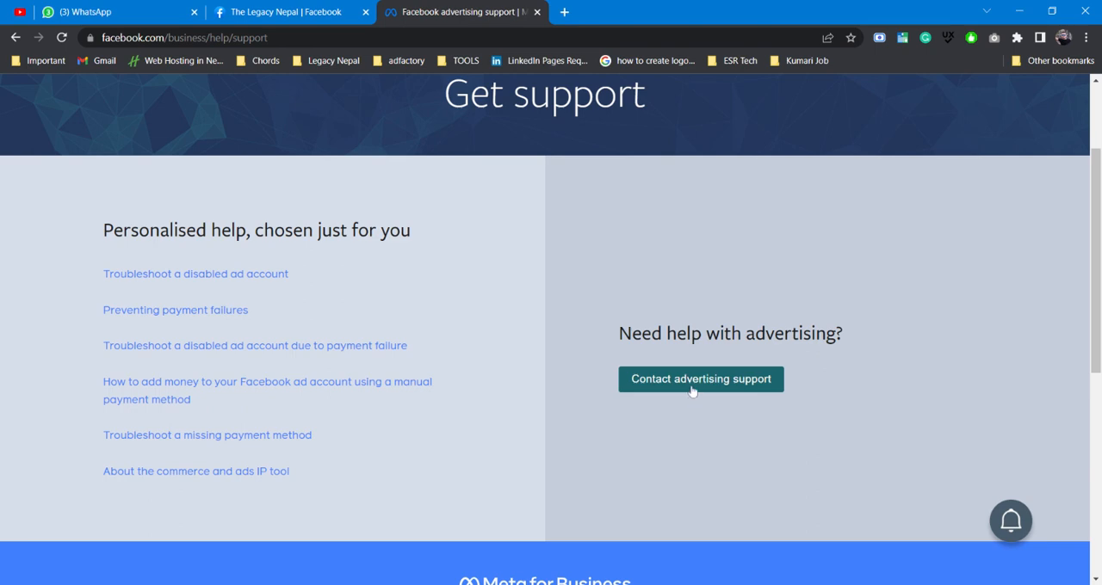
# Open 'Contact advertising support', look over the asset-selection step, then go back
pyautogui.click(700, 378)
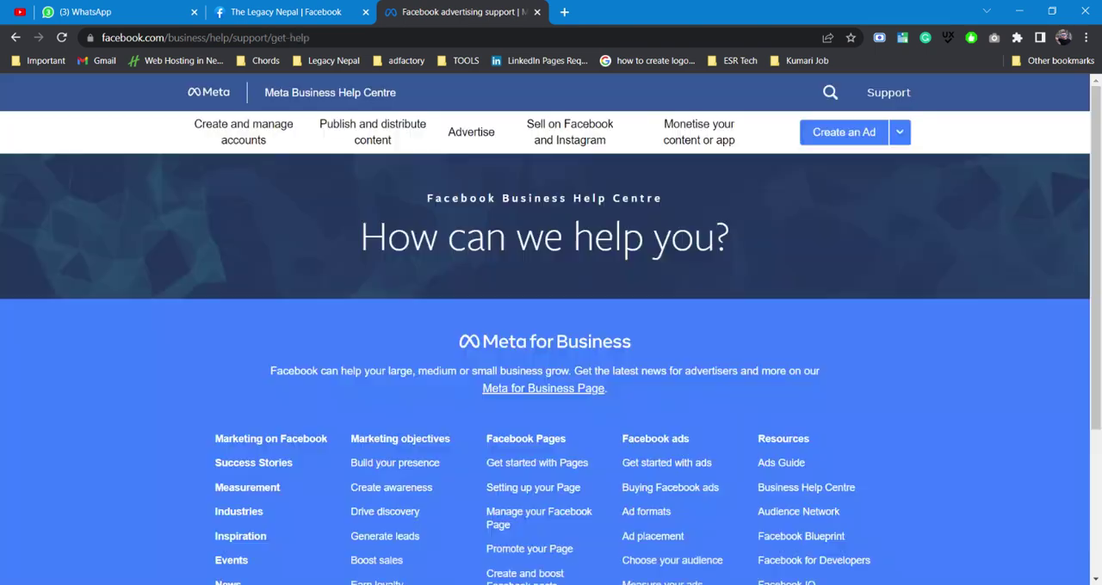
pyautogui.scroll(-3)
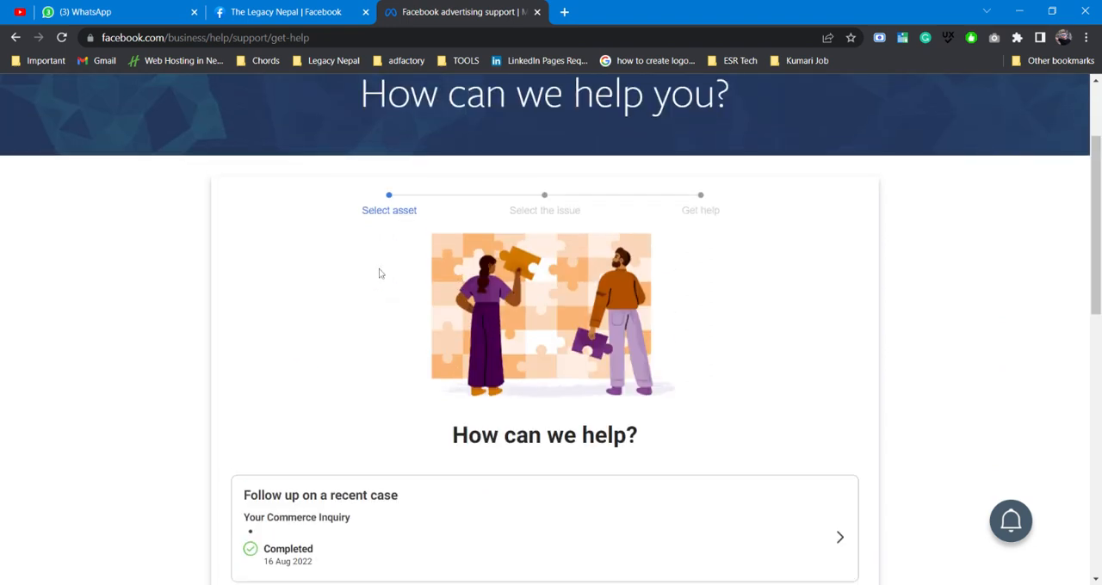
pyautogui.scroll(3)
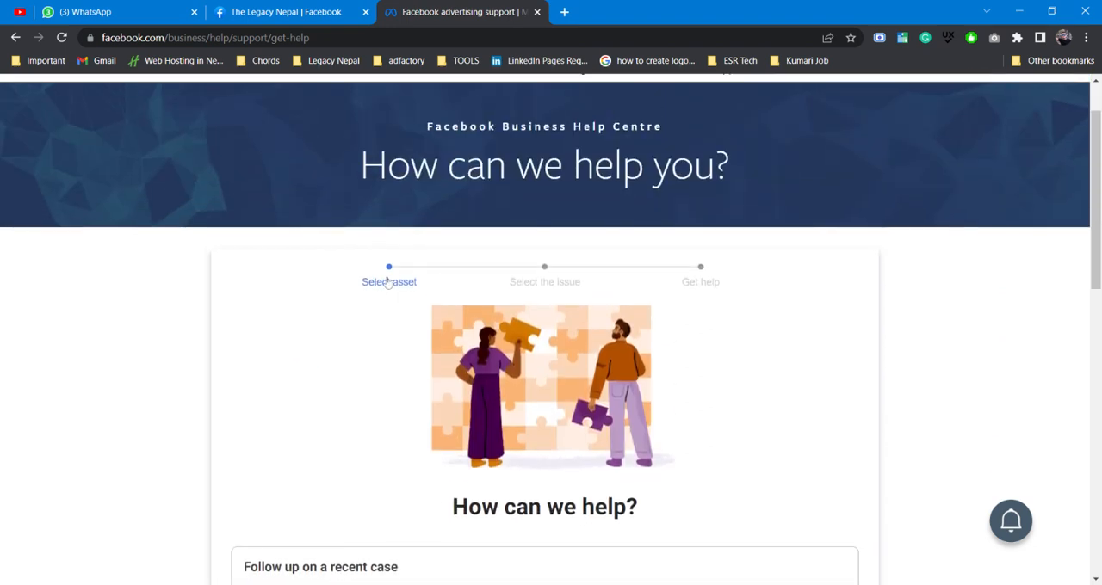
pyautogui.moveTo(700, 281)
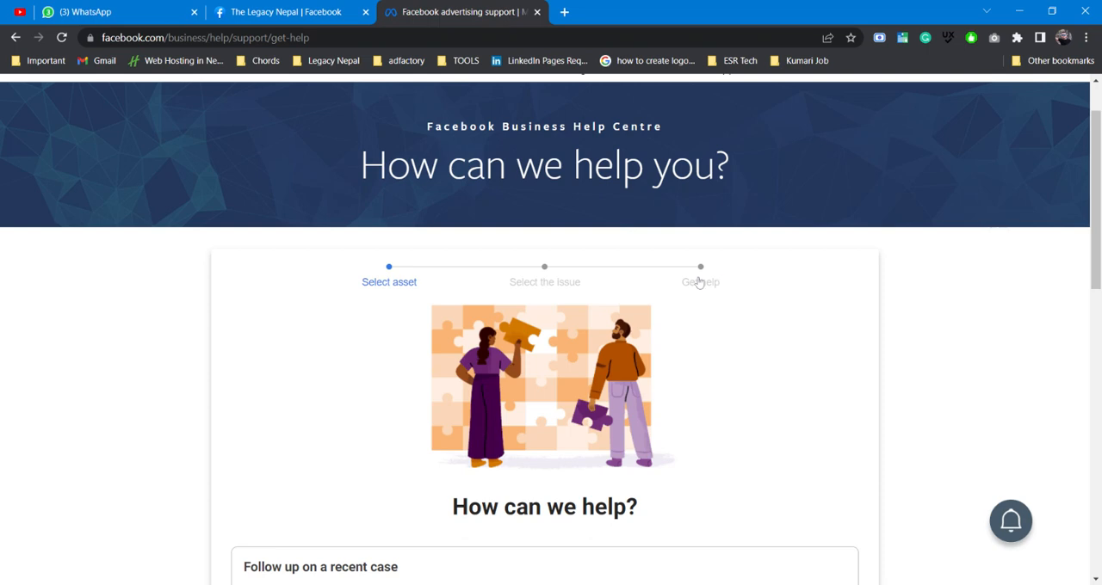
pyautogui.scroll(-3)
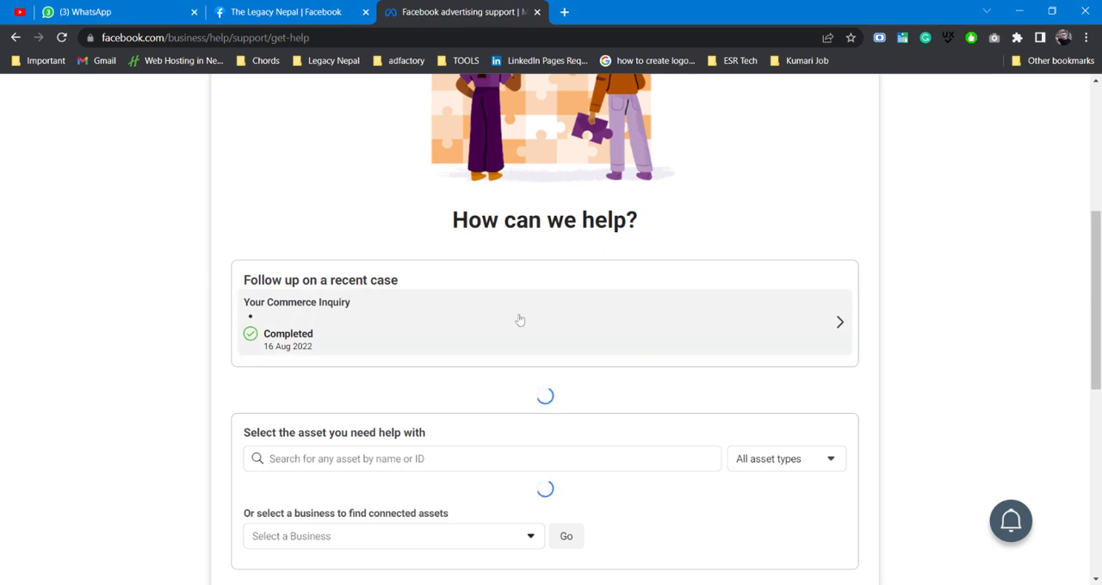
pyautogui.moveTo(335, 333)
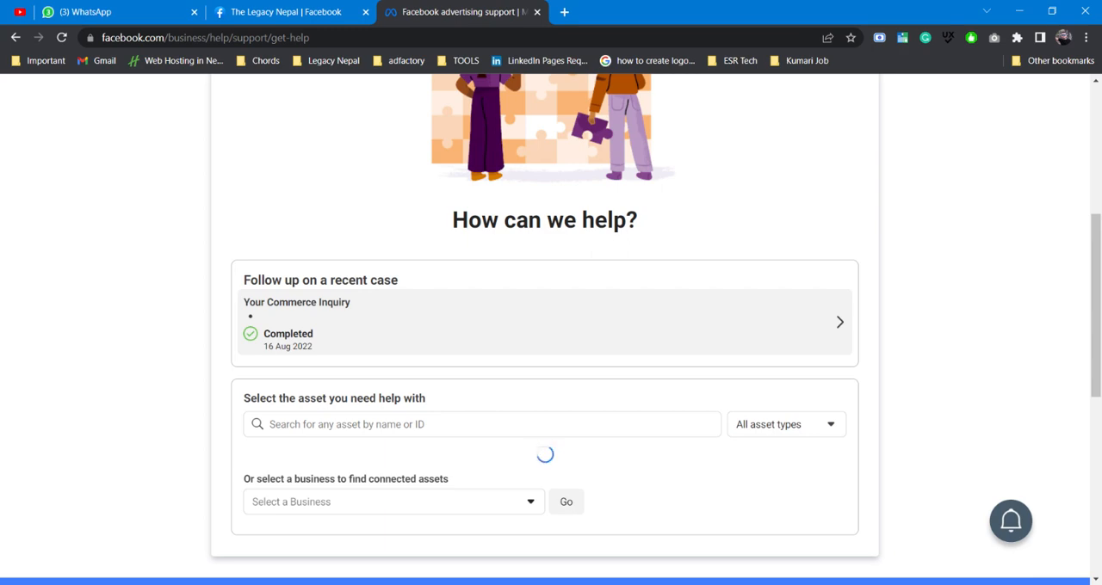
pyautogui.scroll(-3)
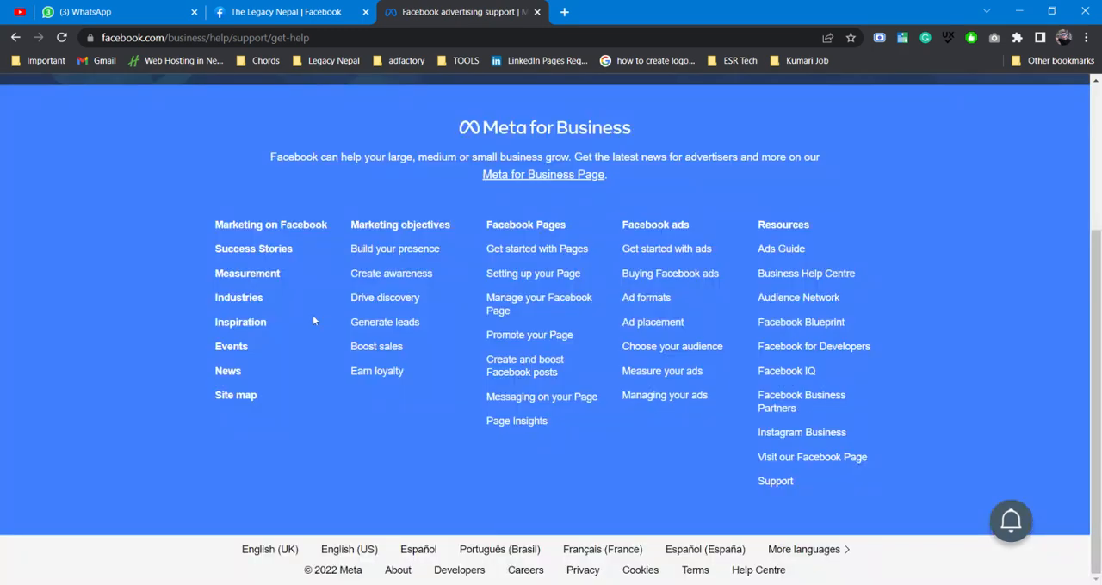
pyautogui.scroll(3)
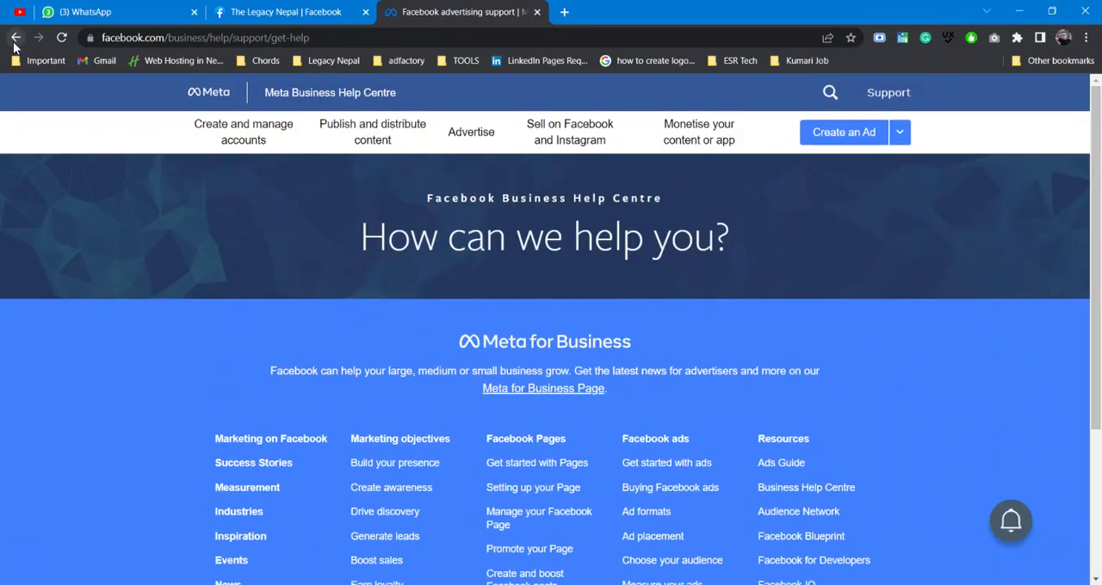
pyautogui.click(16, 37)
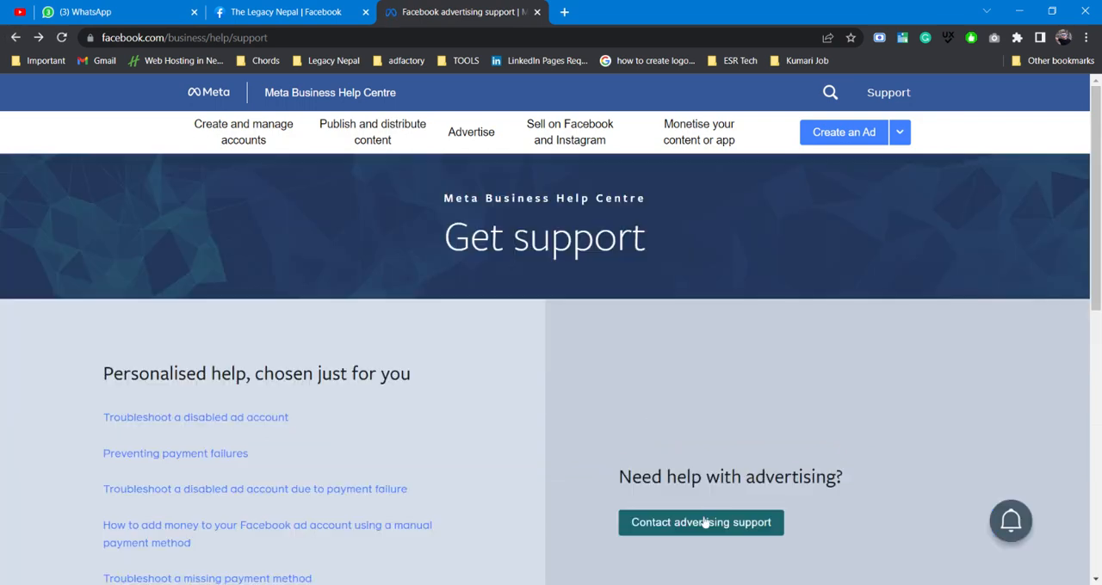
# Reopen the advertising support form and view the 'Select a Business' dropdown options
pyautogui.scroll(-3)
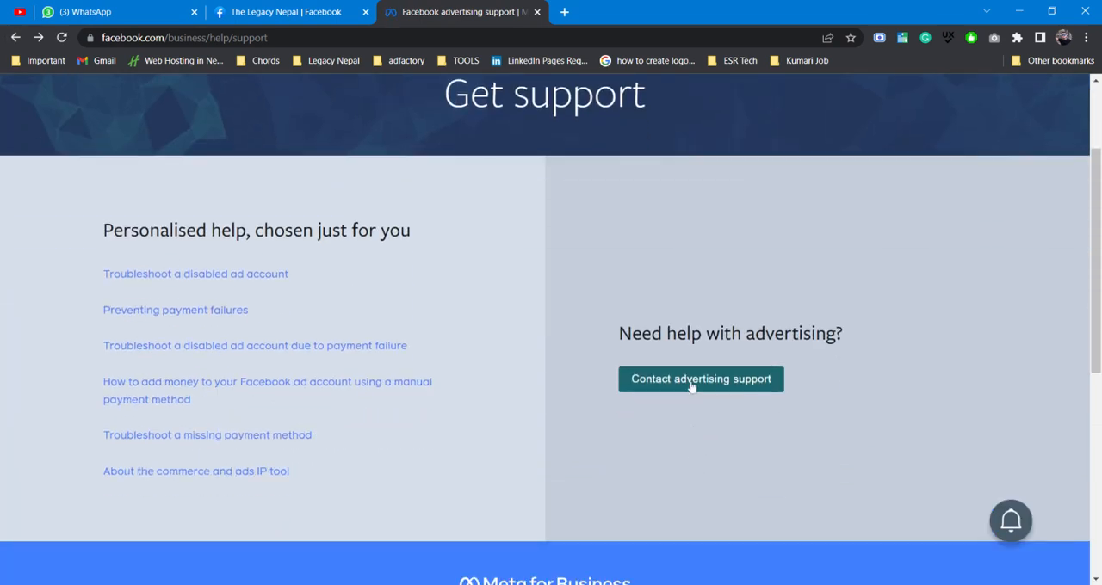
pyautogui.click(700, 379)
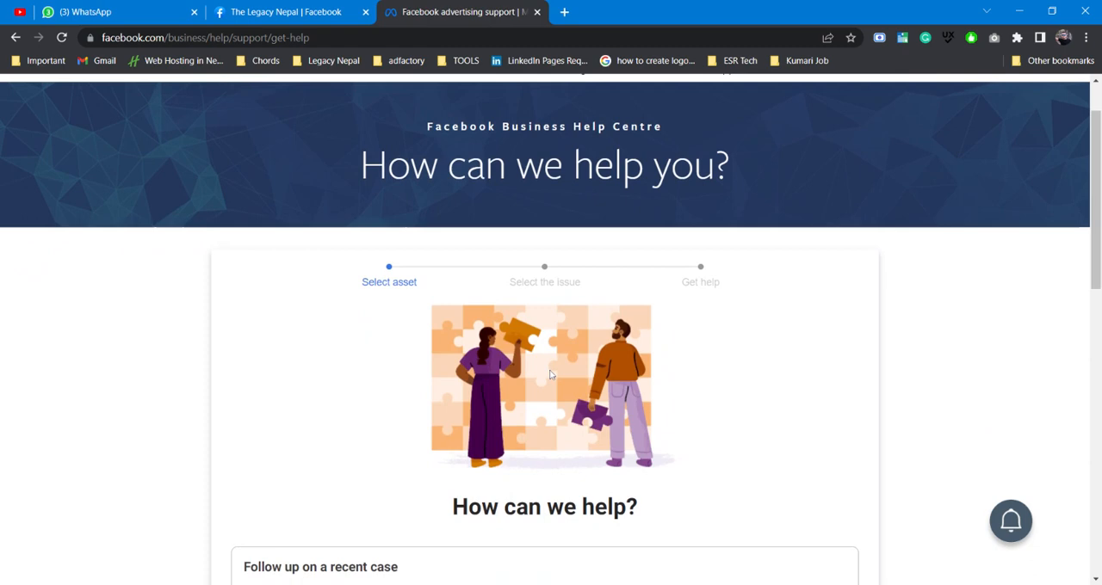
pyautogui.scroll(-3)
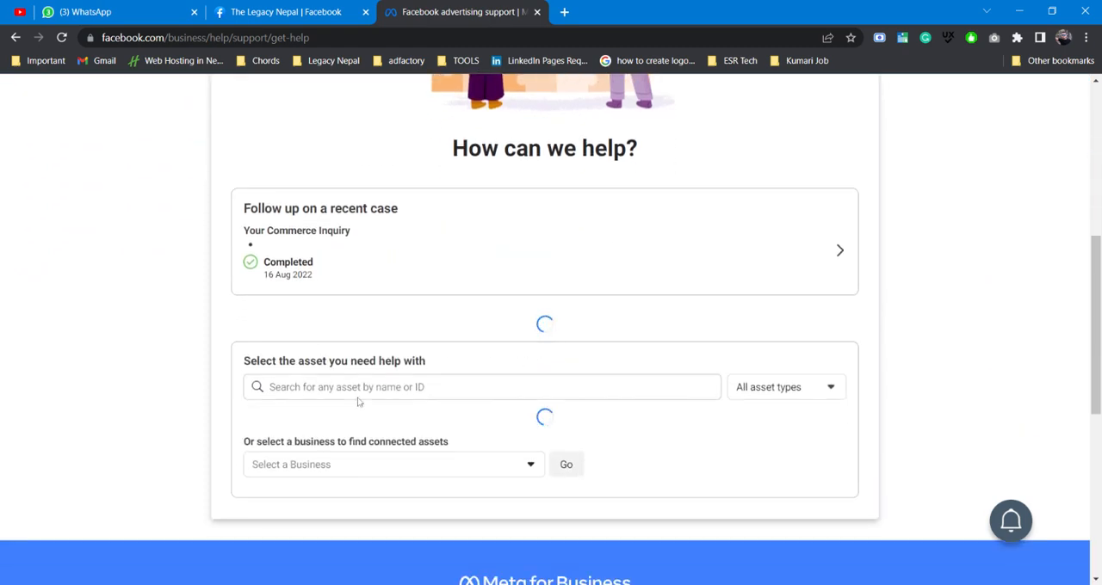
pyautogui.moveTo(78, 288)
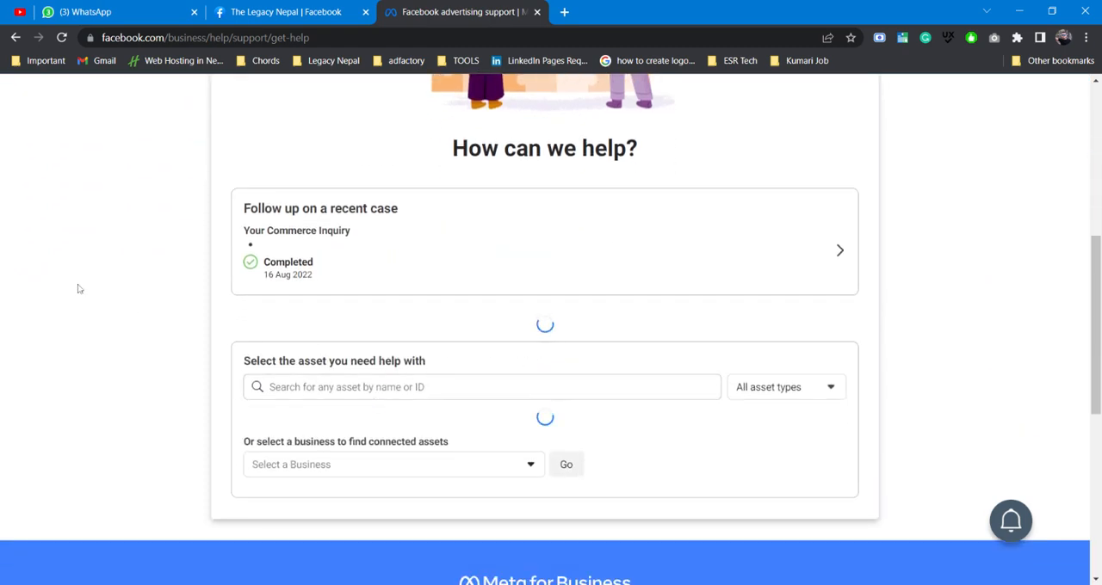
pyautogui.scroll(-3)
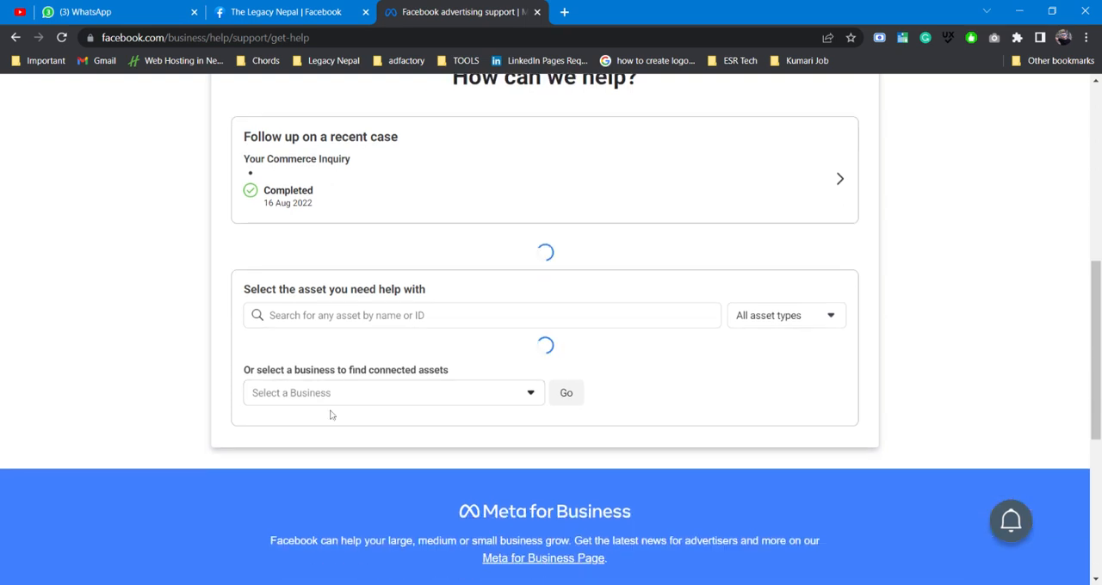
pyautogui.click(394, 393)
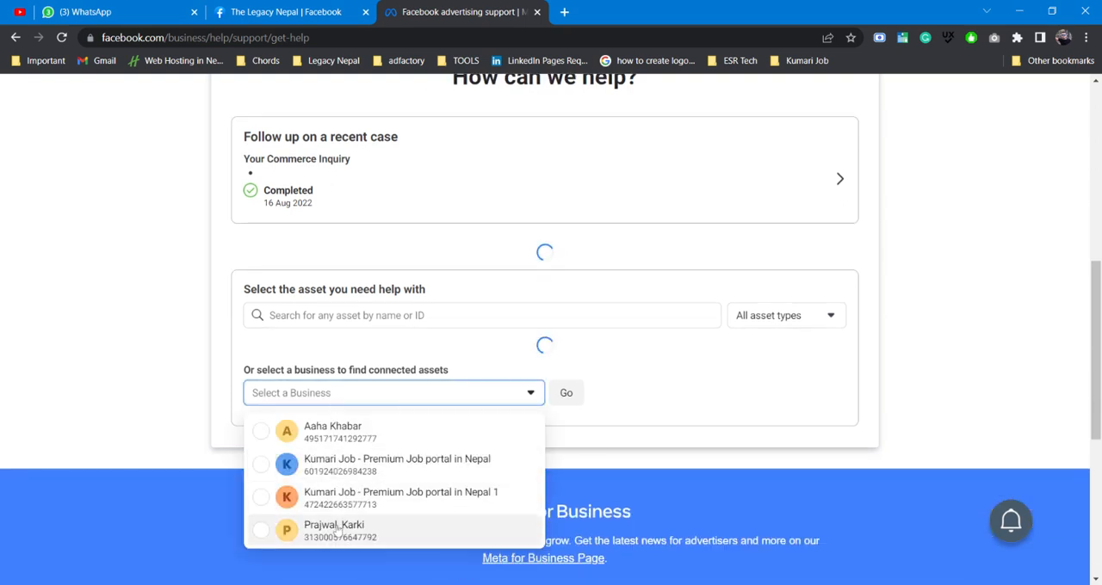
pyautogui.scroll(-3)
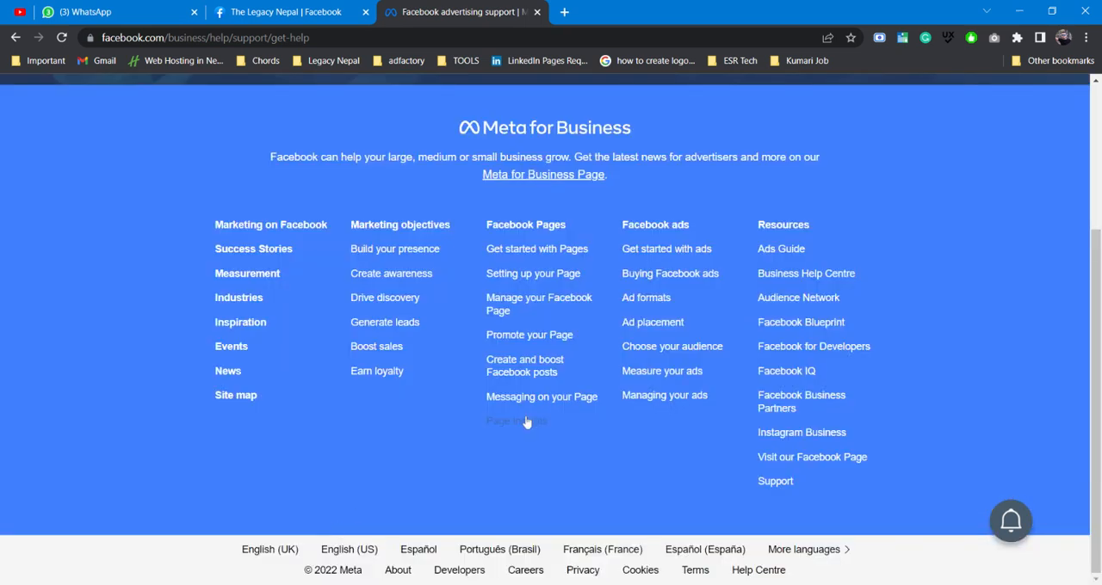
pyautogui.scroll(3)
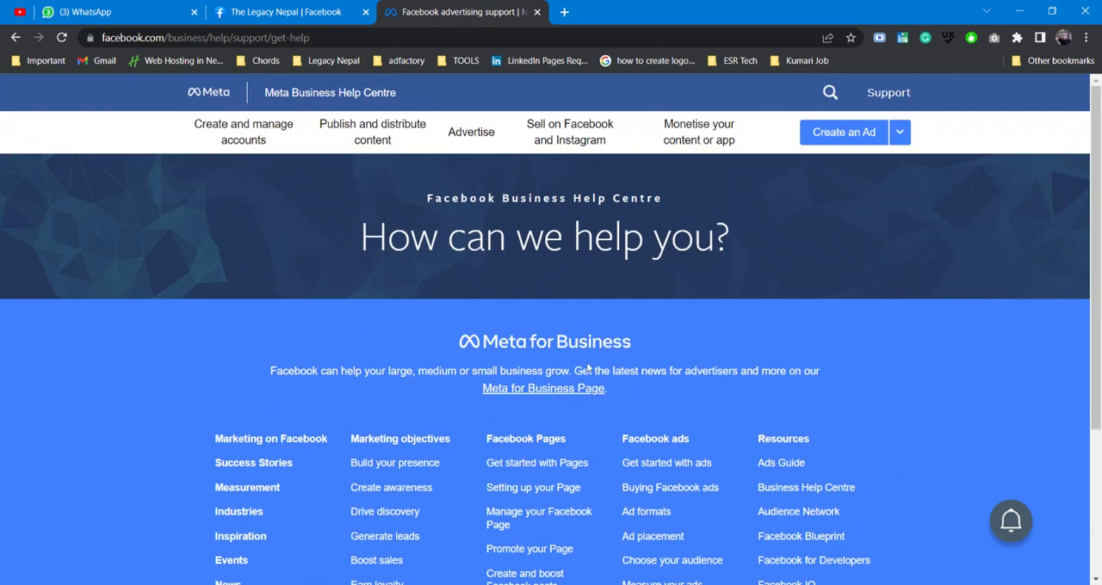
pyautogui.moveTo(542, 360)
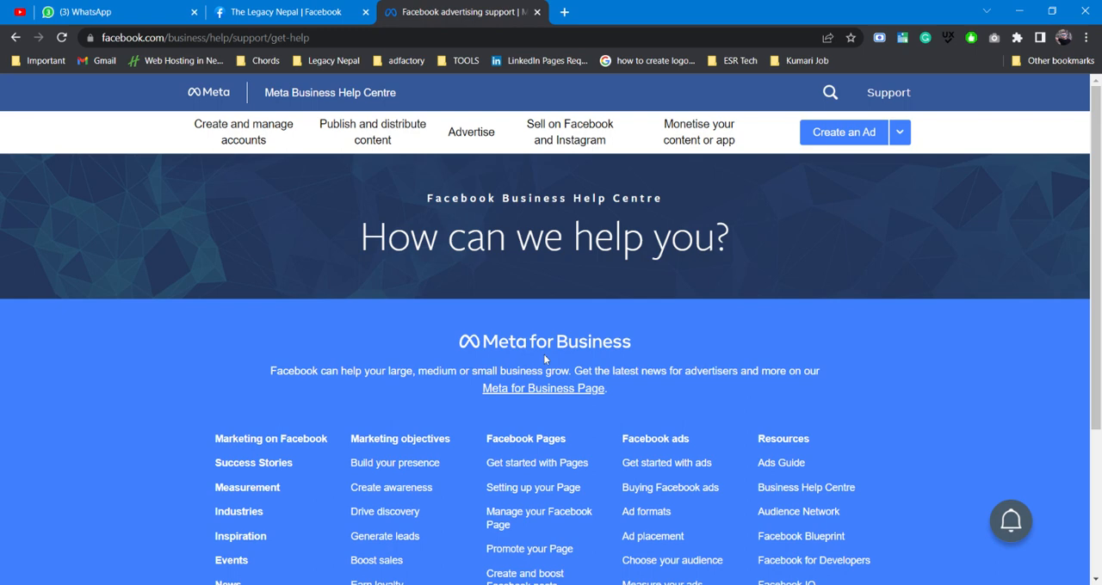
pyautogui.moveTo(494, 299)
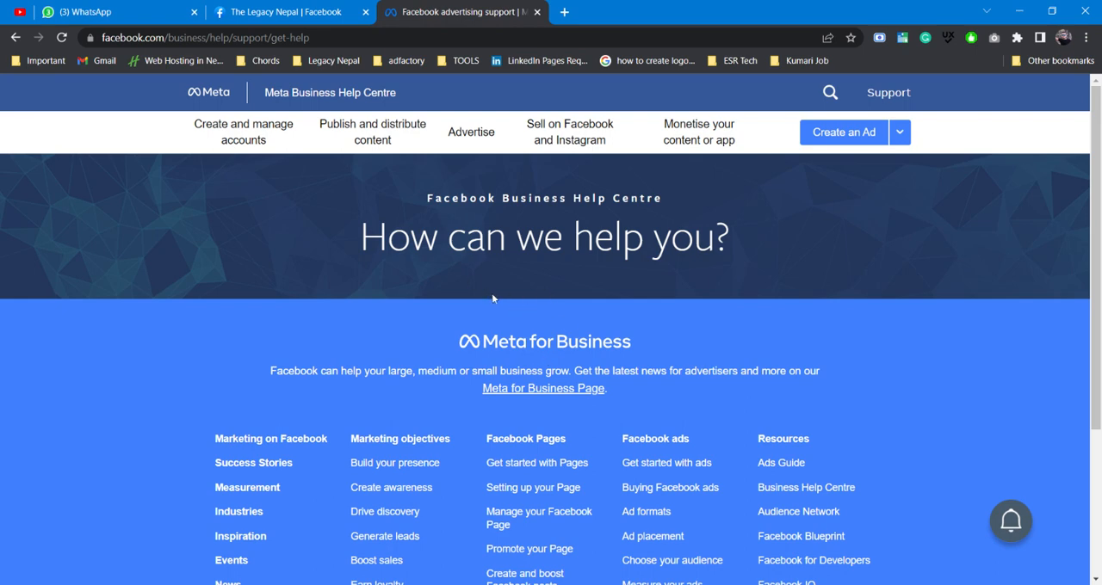
pyautogui.moveTo(429, 269)
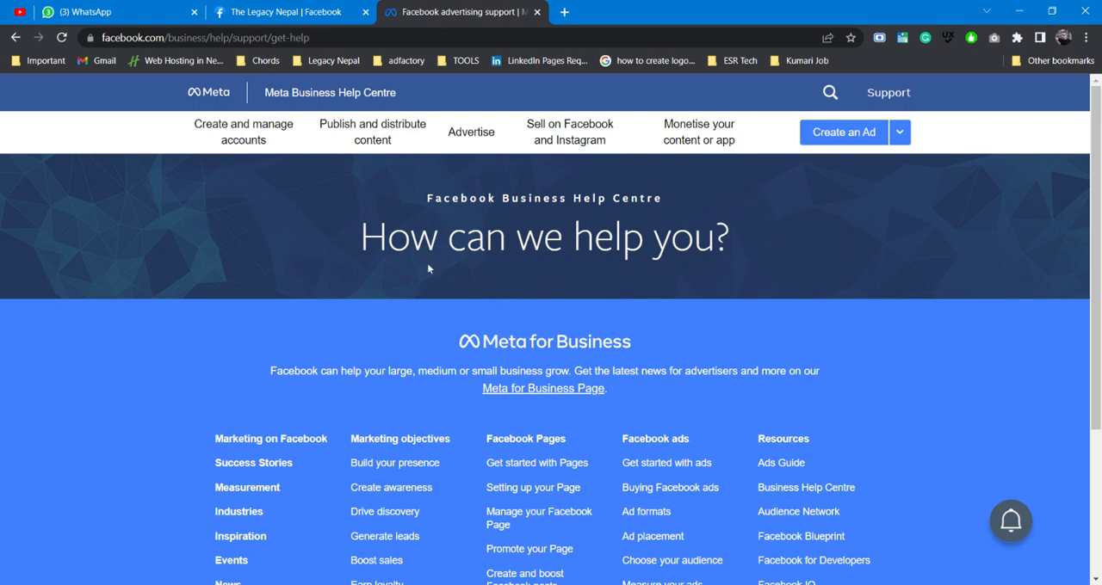
pyautogui.moveTo(469, 552)
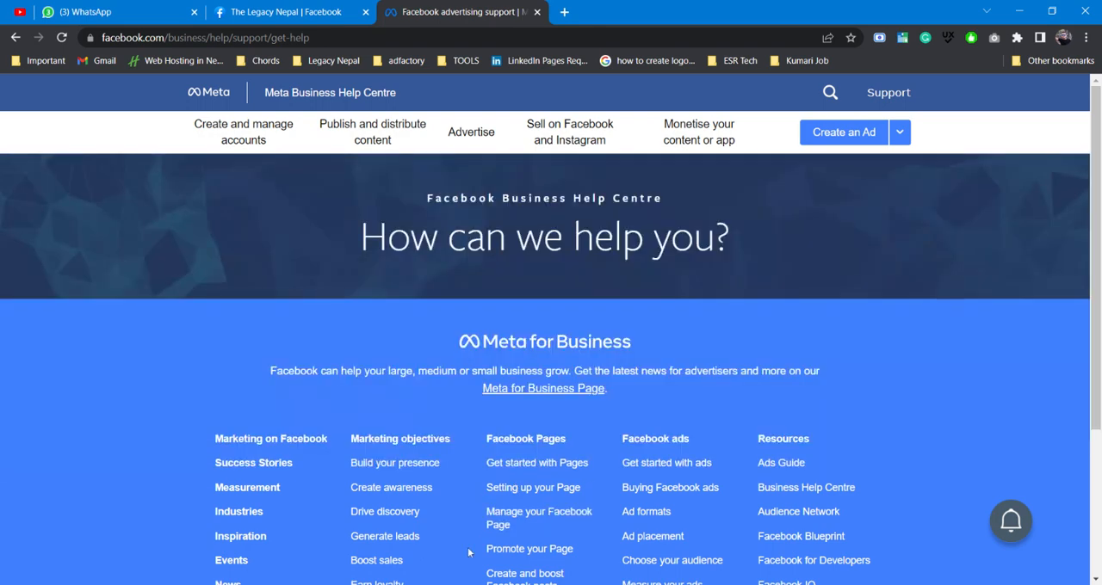
# Return to Get support and reopen 'Contact advertising support' down to asset selection
pyautogui.click(243, 132)
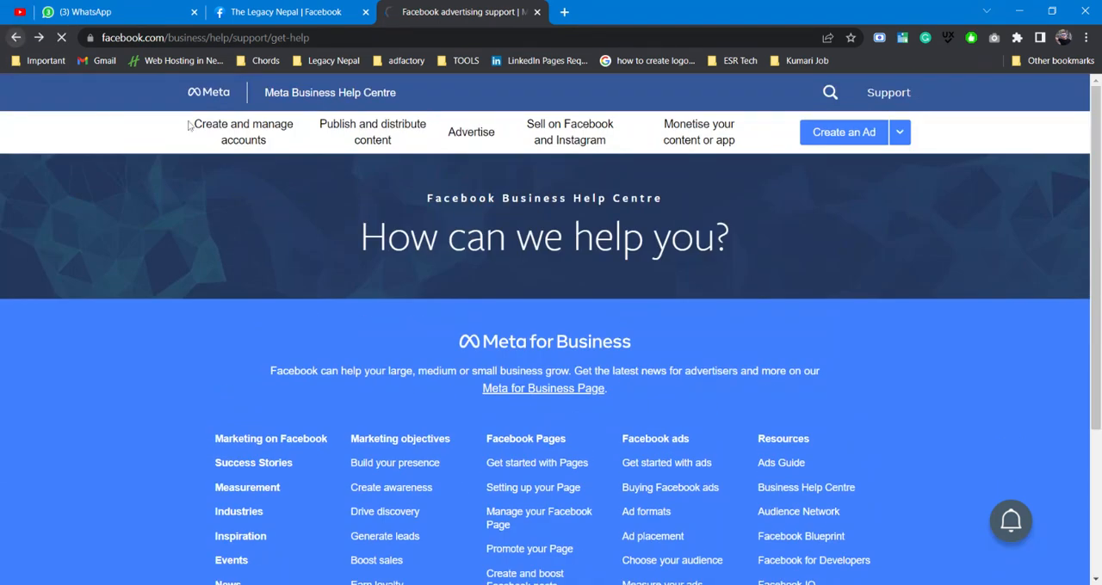
pyautogui.click(888, 92)
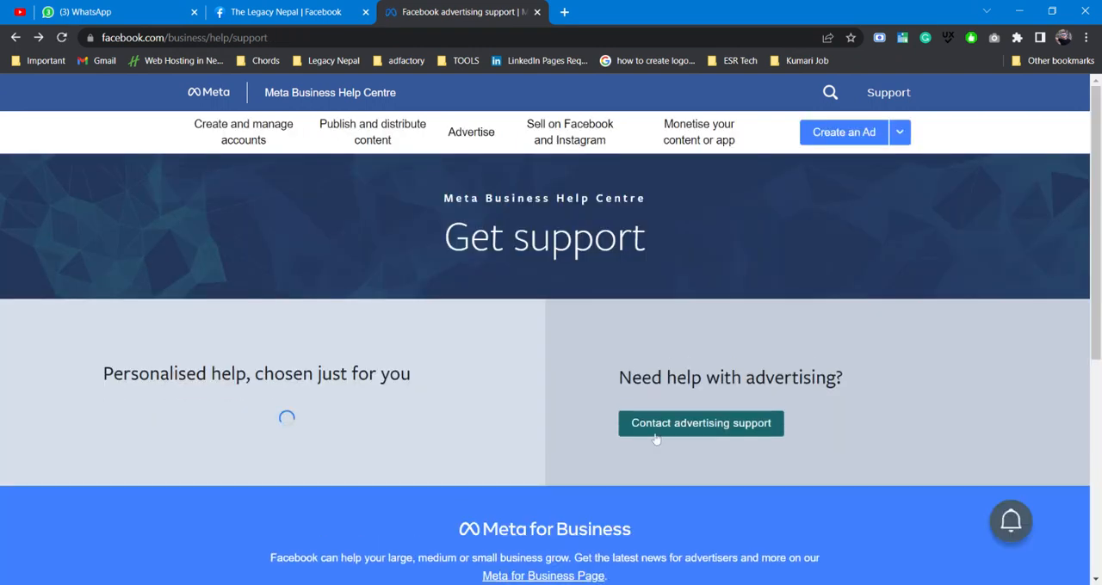
pyautogui.scroll(-3)
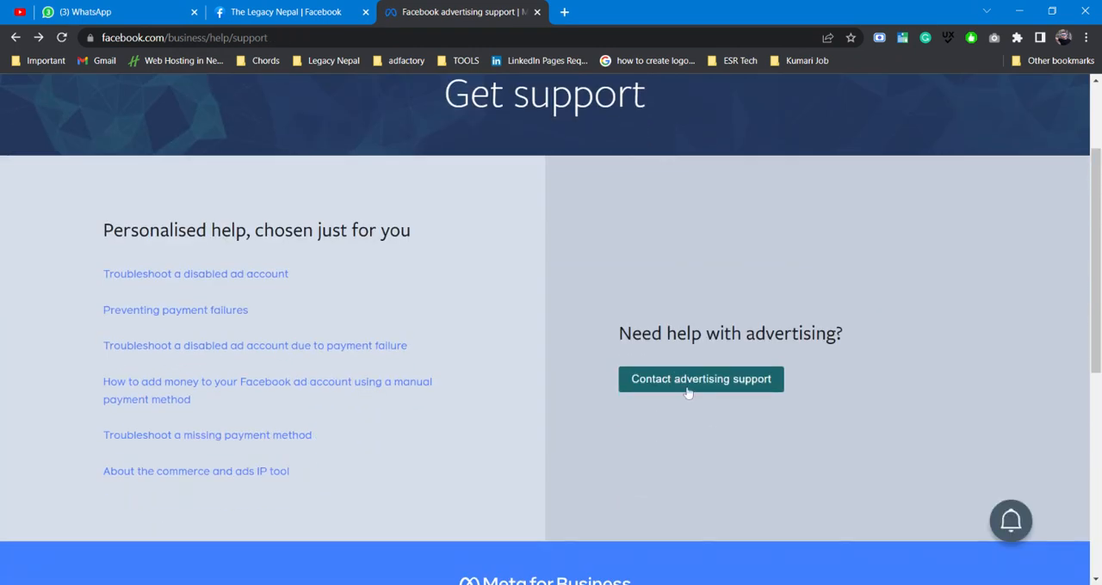
pyautogui.click(701, 379)
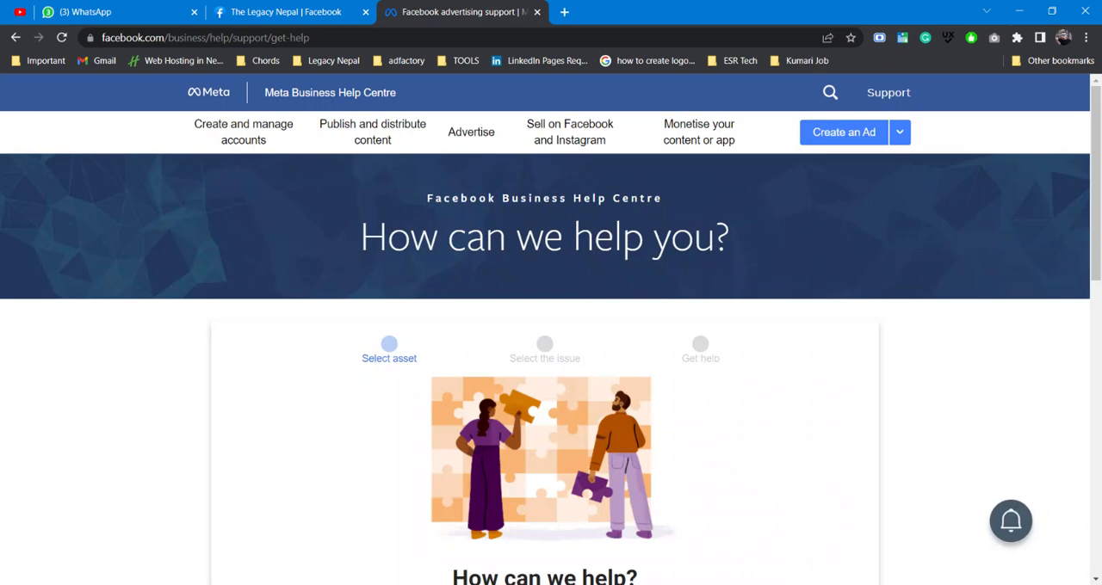
pyautogui.scroll(-3)
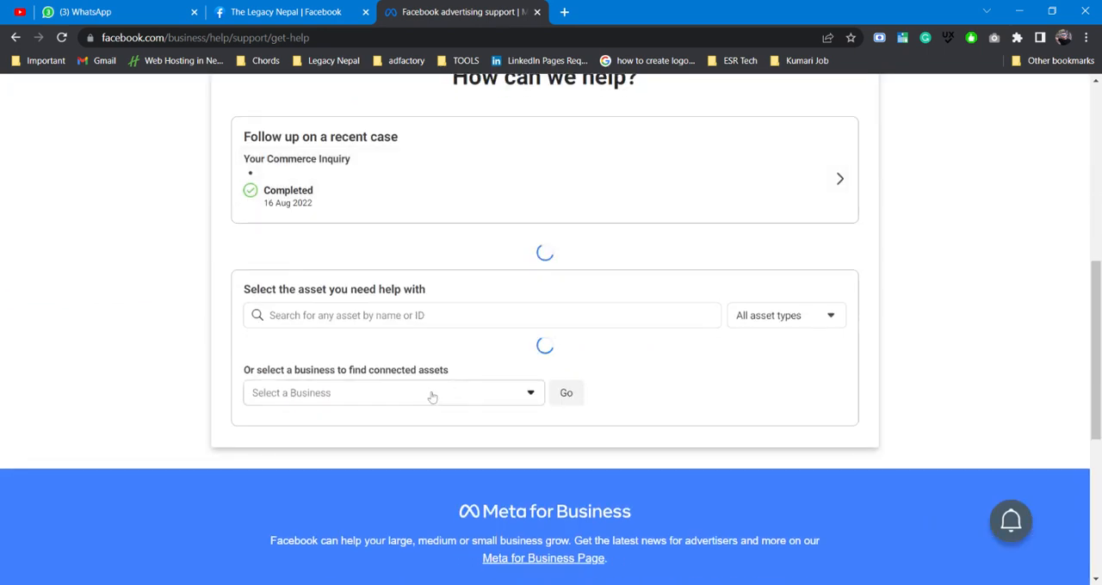
# Choose the business in the 'Select a Business' picker
pyautogui.click(394, 393)
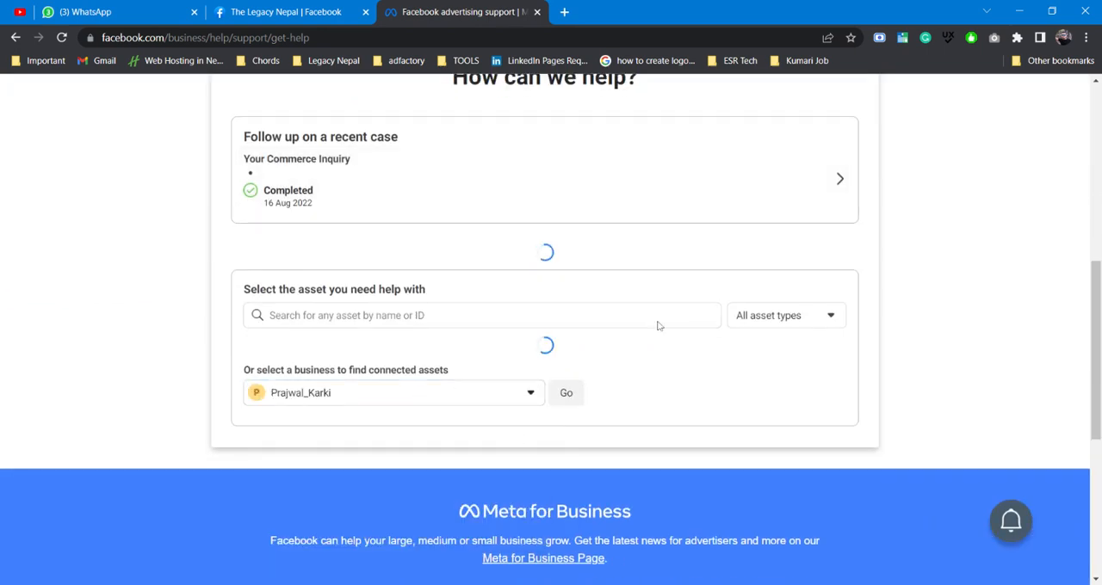
pyautogui.click(565, 393)
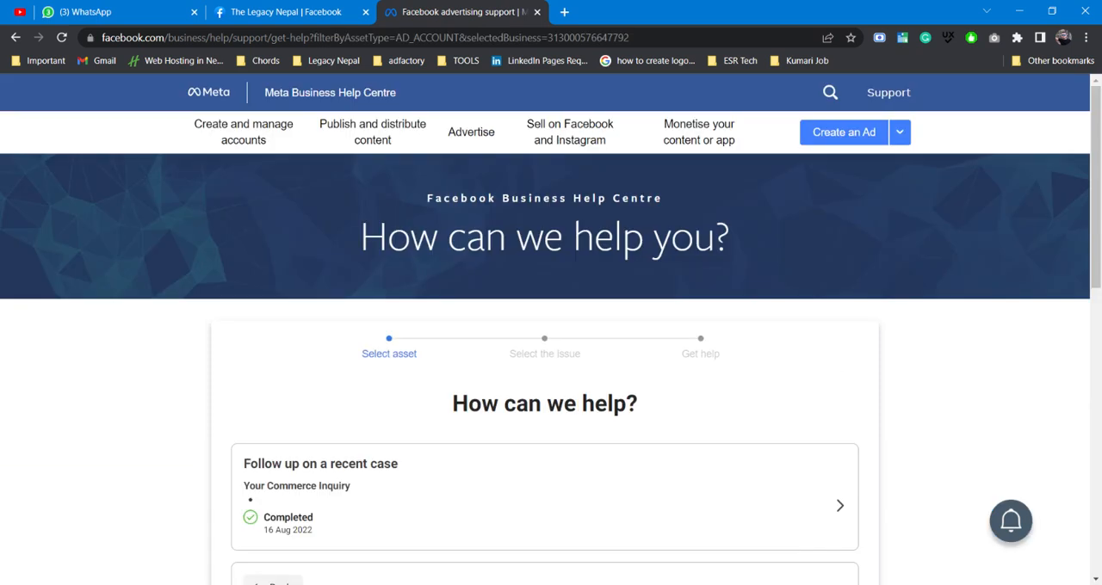
pyautogui.scroll(-3)
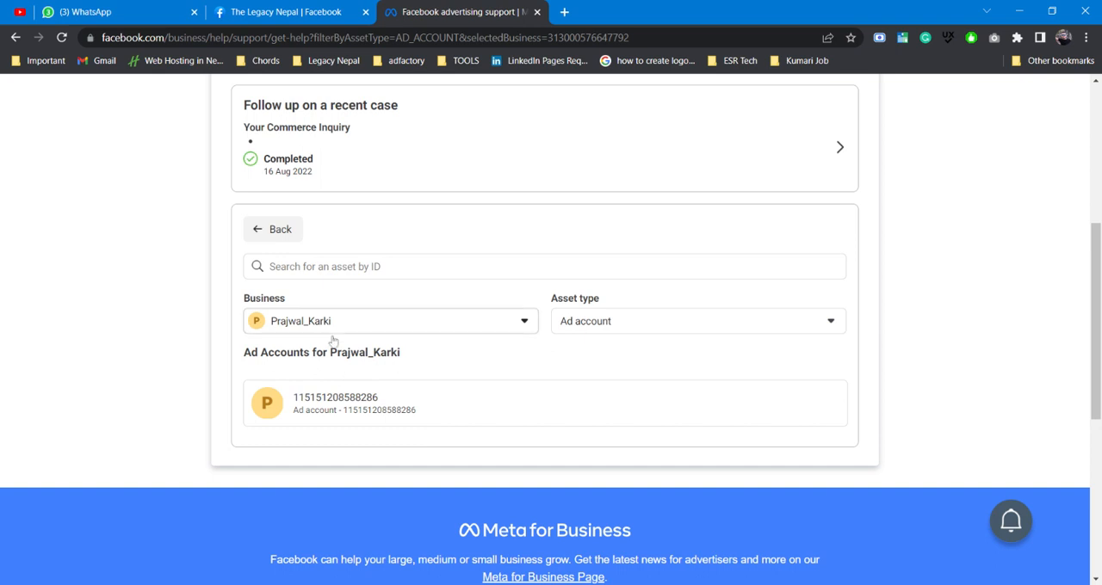
# Try the Instagram account asset type, then set the asset type to Facebook Page
pyautogui.click(696, 321)
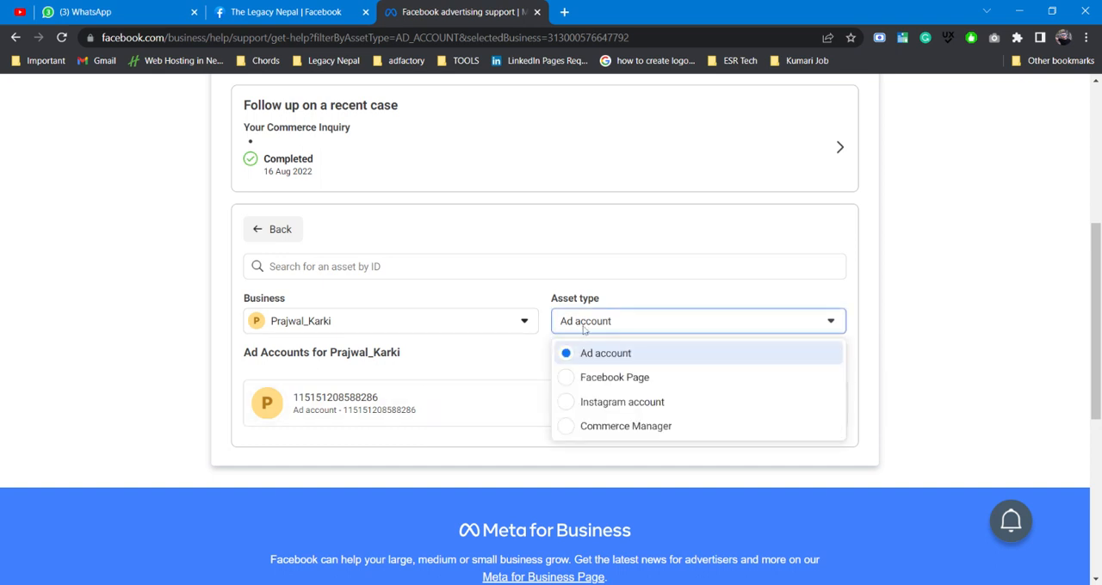
pyautogui.click(605, 353)
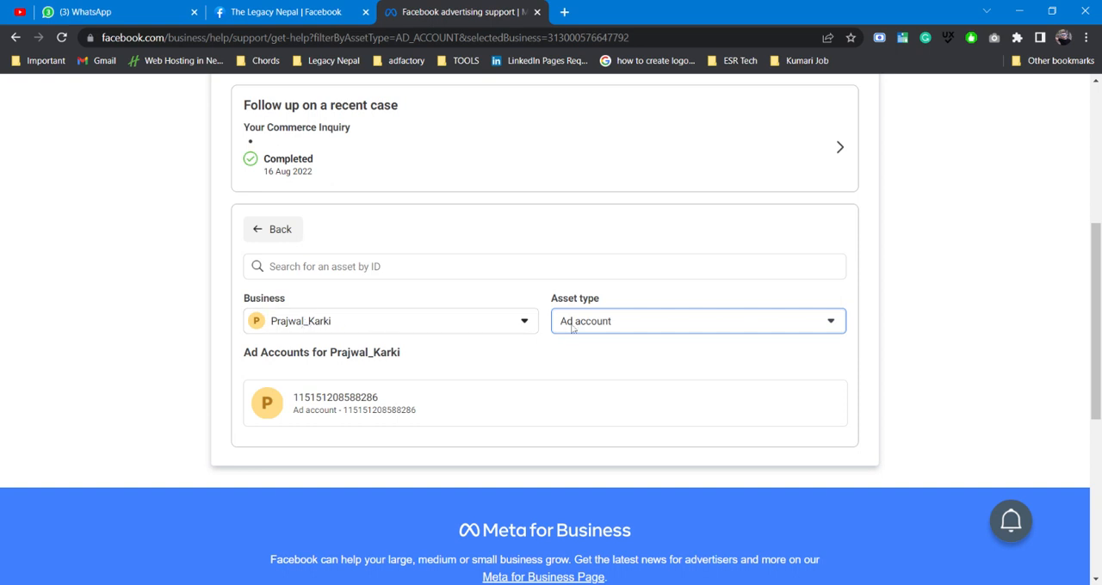
pyautogui.click(698, 321)
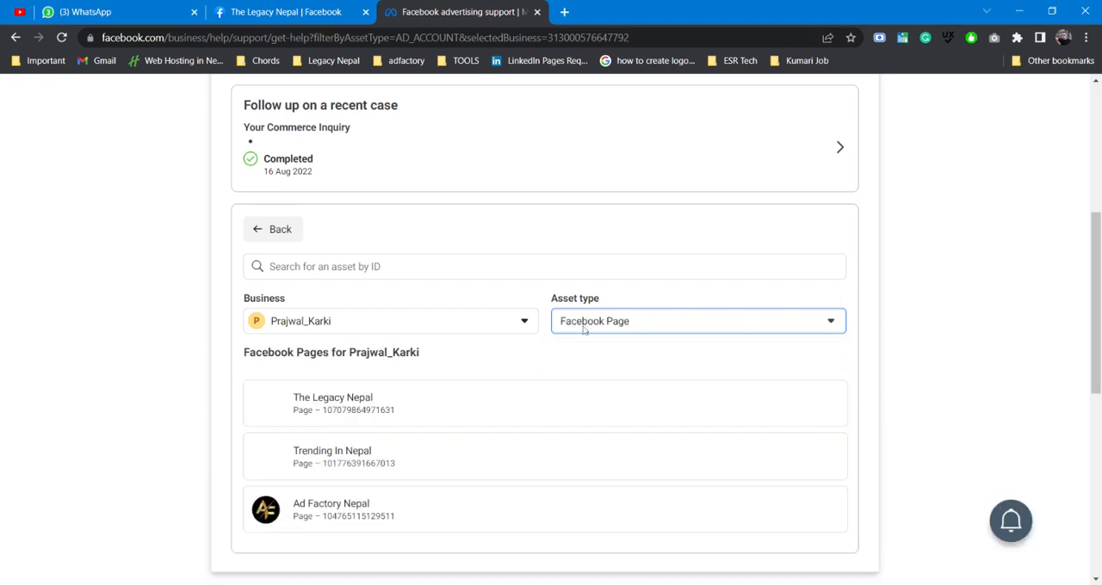
pyautogui.click(696, 321)
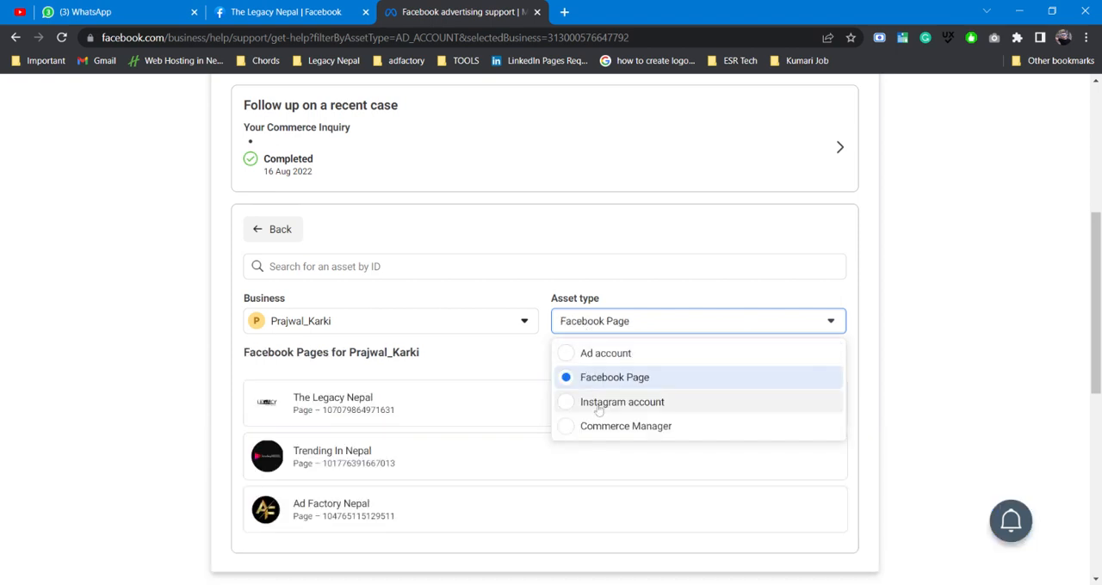
pyautogui.click(621, 402)
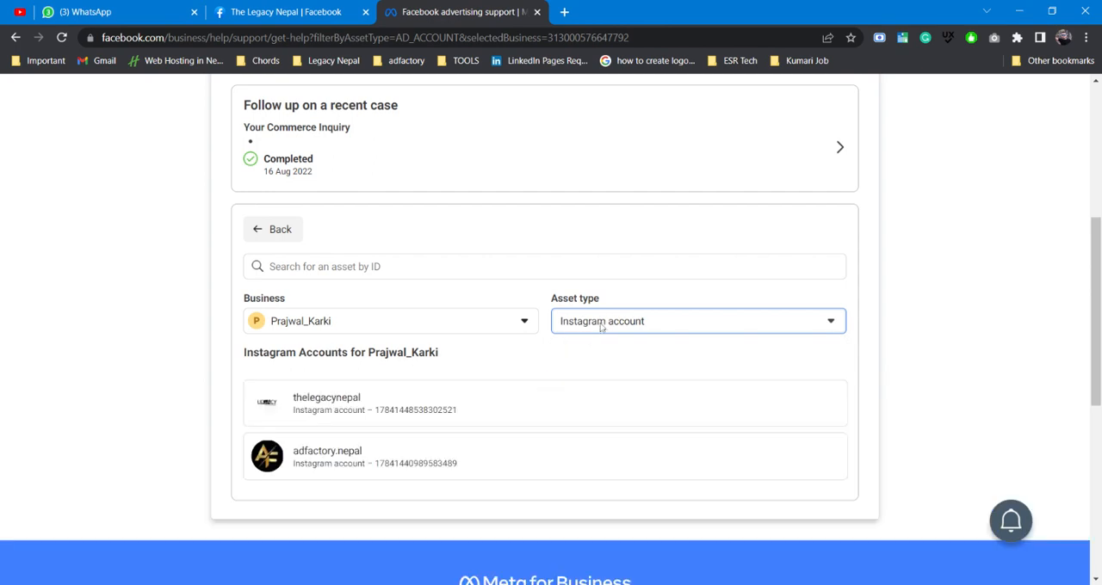
pyautogui.click(696, 321)
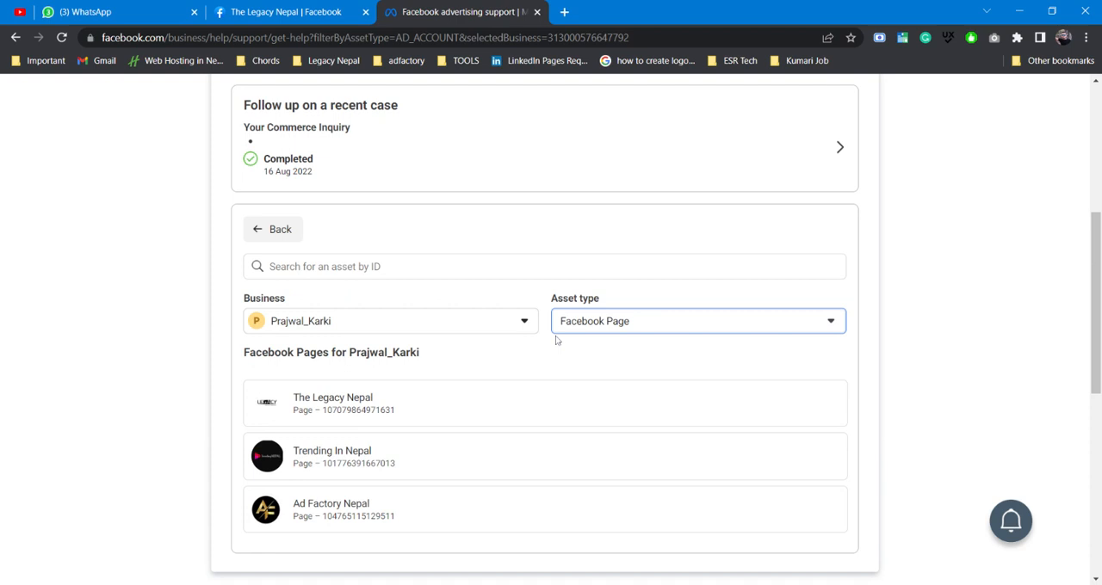
pyautogui.moveTo(546, 396)
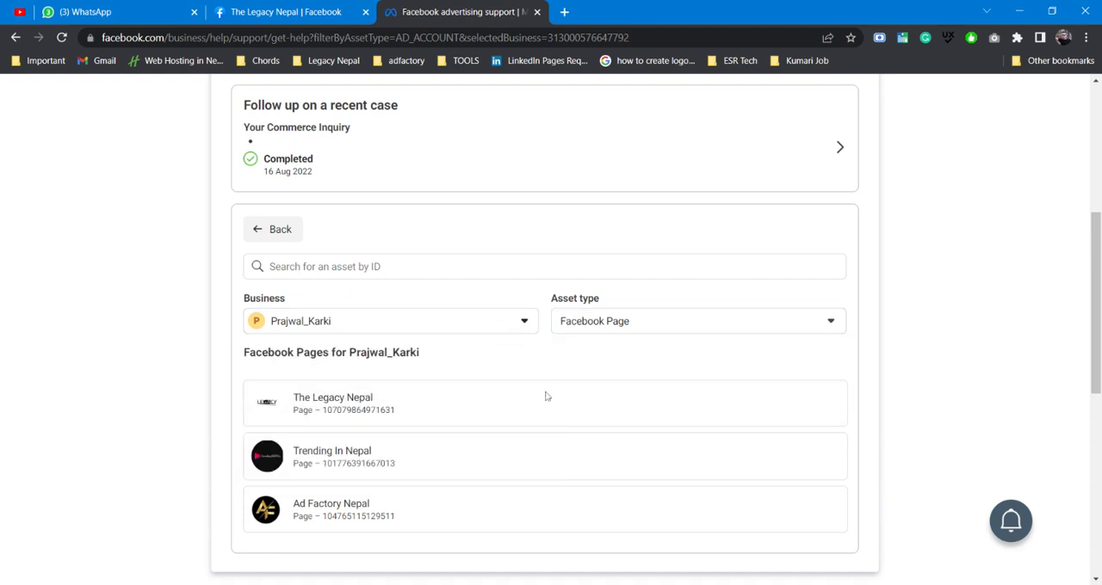
pyautogui.scroll(-3)
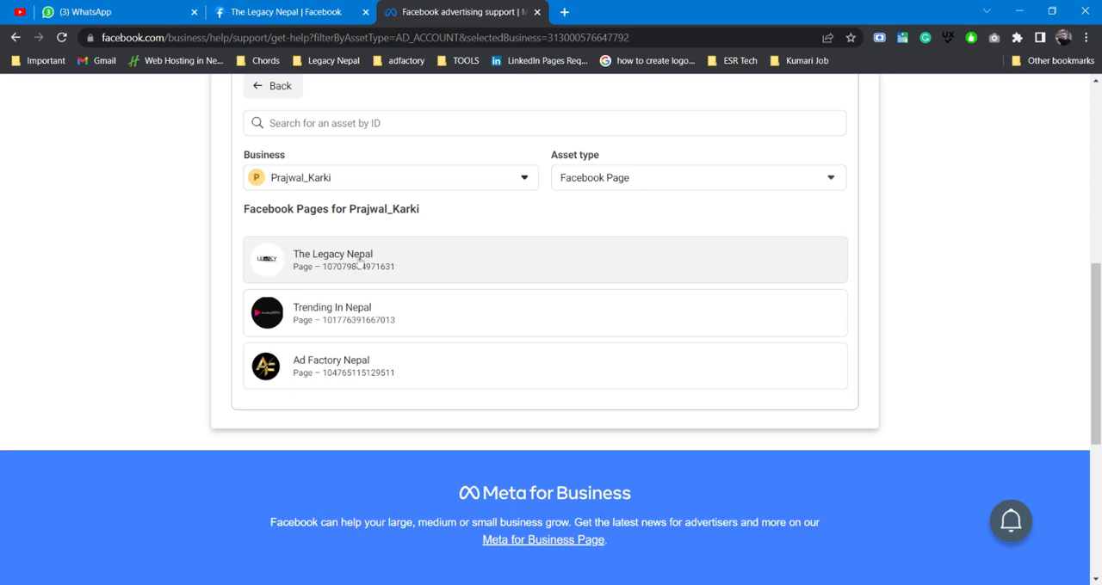
# Select The Legacy Nepal from the Facebook Pages list
pyautogui.click(544, 259)
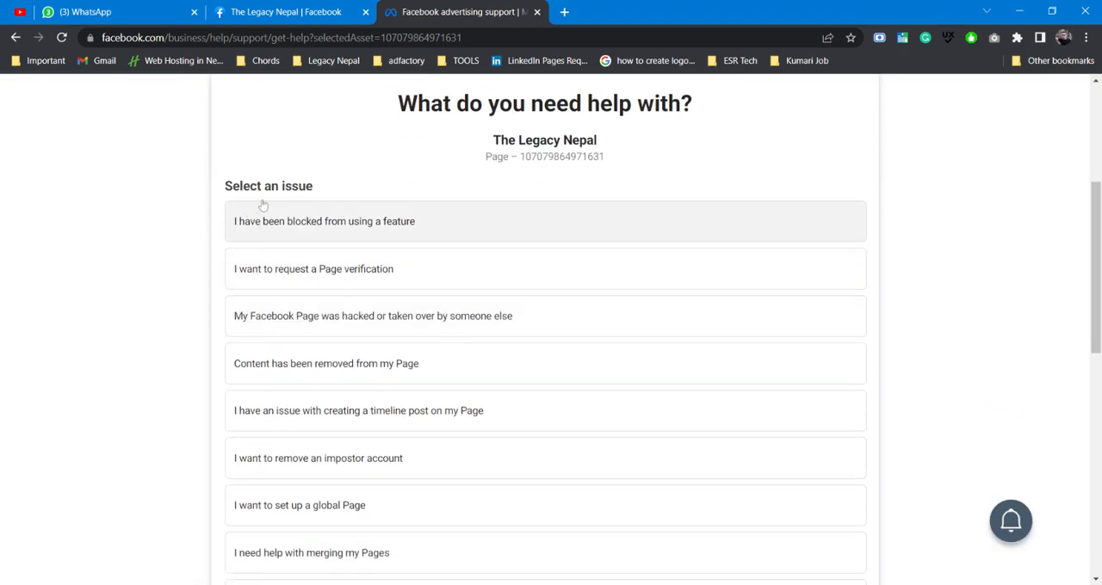
pyautogui.moveTo(299, 506)
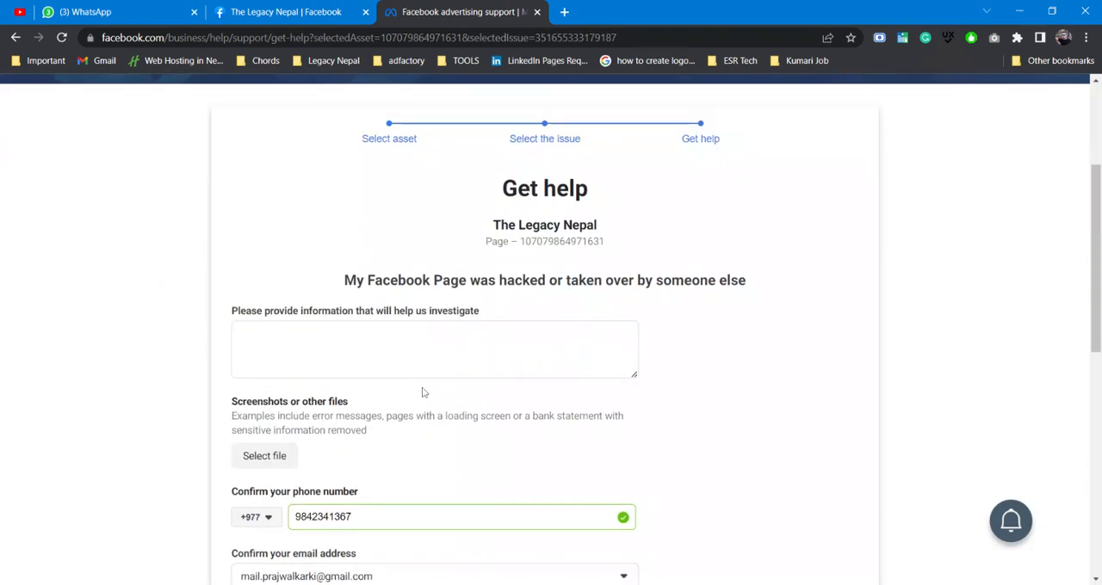
# Start describing the hacked-Page problem, typing 'infor' into the information box
pyautogui.scroll(-3)
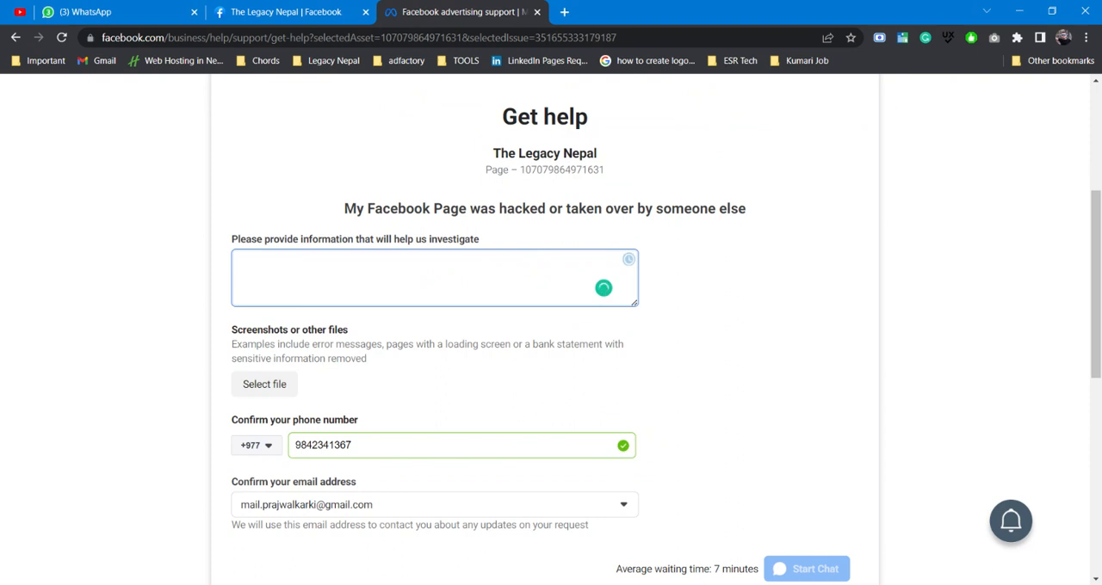
pyautogui.write('infor')
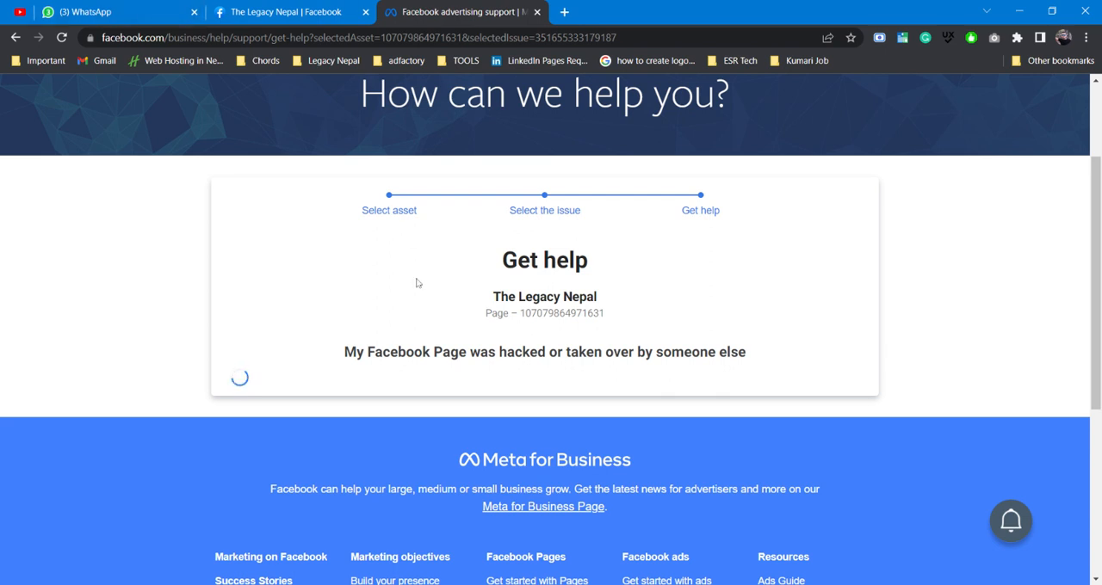
pyautogui.moveTo(302, 374)
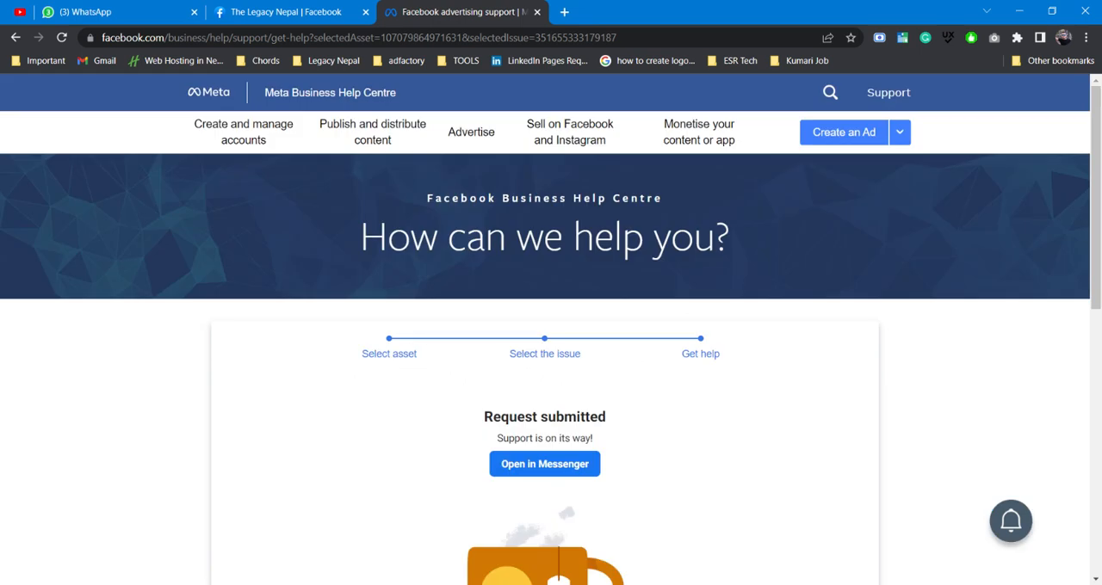
# Scroll the request-submitted confirmation and open the support conversation in Messenger
pyautogui.scroll(-3)
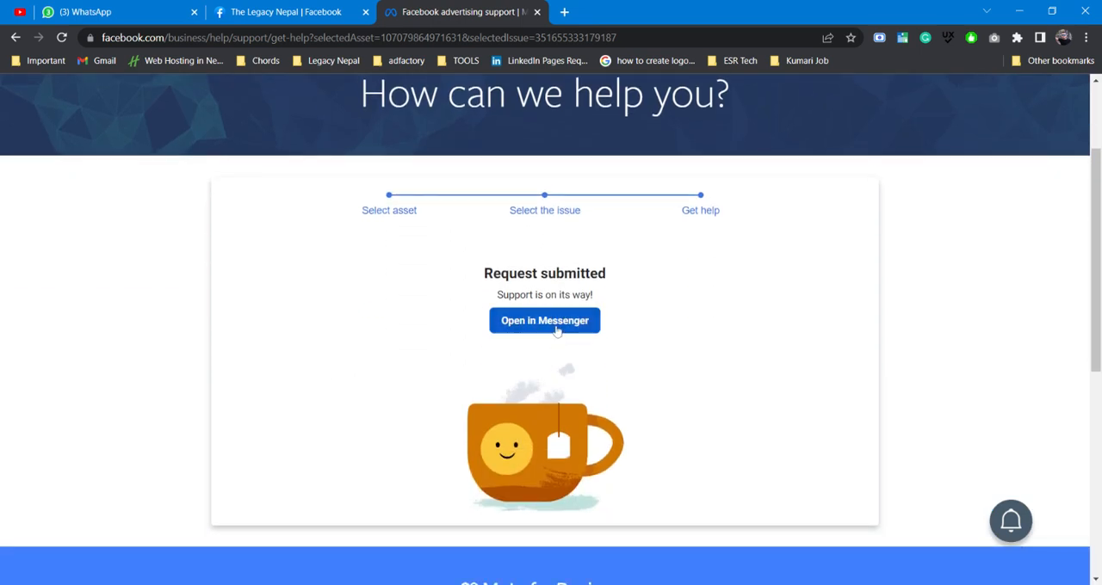
pyautogui.click(544, 320)
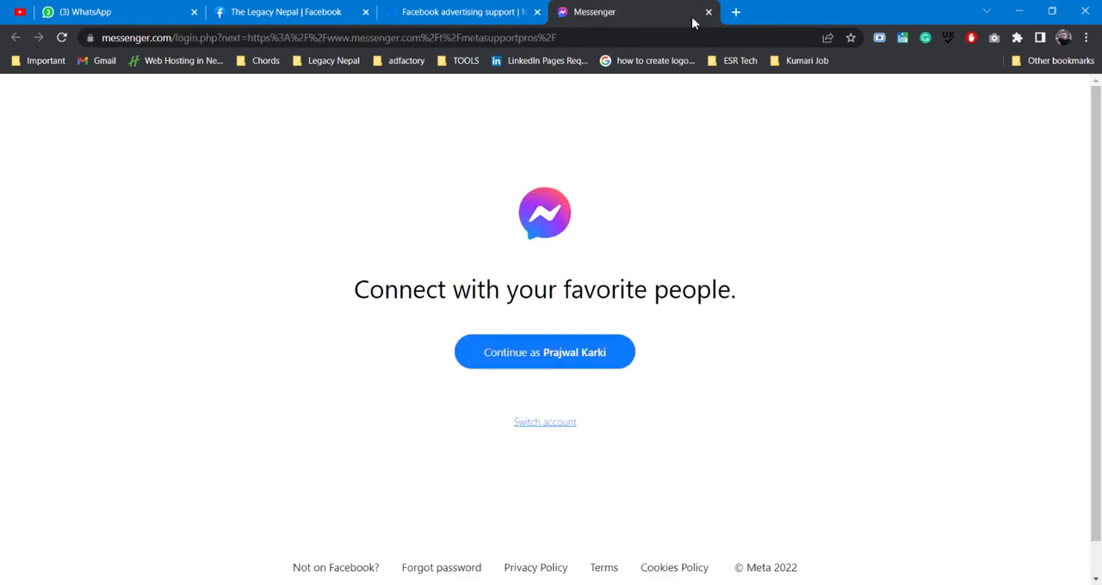
pyautogui.moveTo(552, 372)
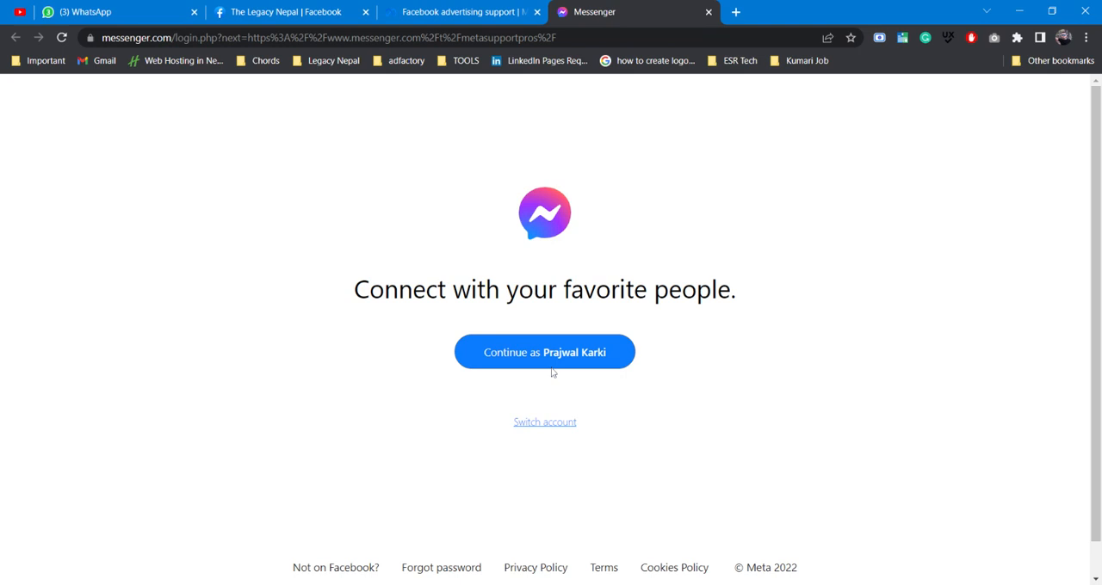
# Continue as the existing account, browse the Facebook Business Support chat, then close Messenger
pyautogui.click(544, 352)
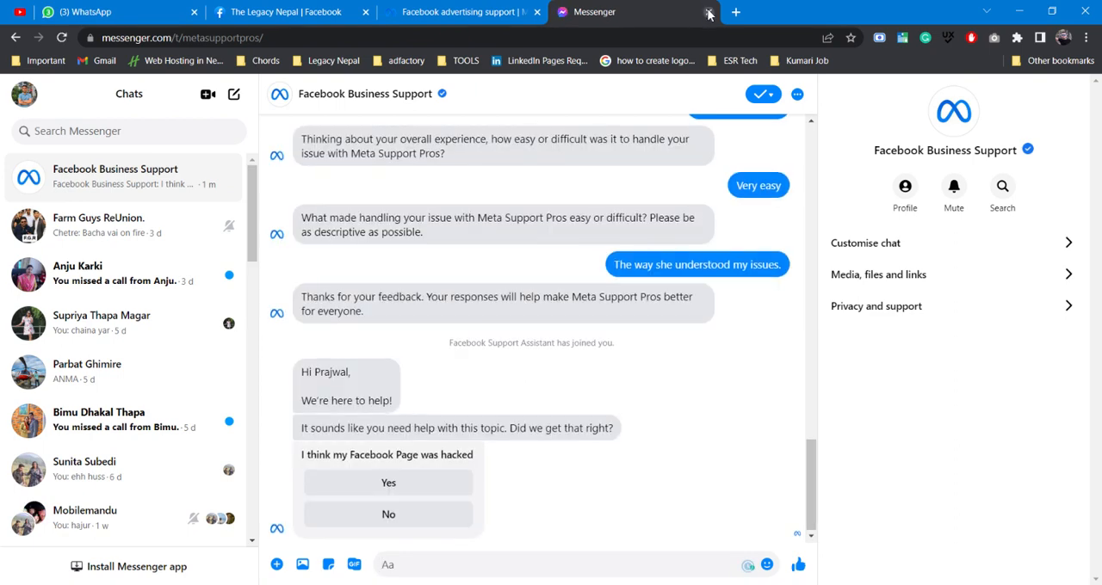
pyautogui.scroll(3)
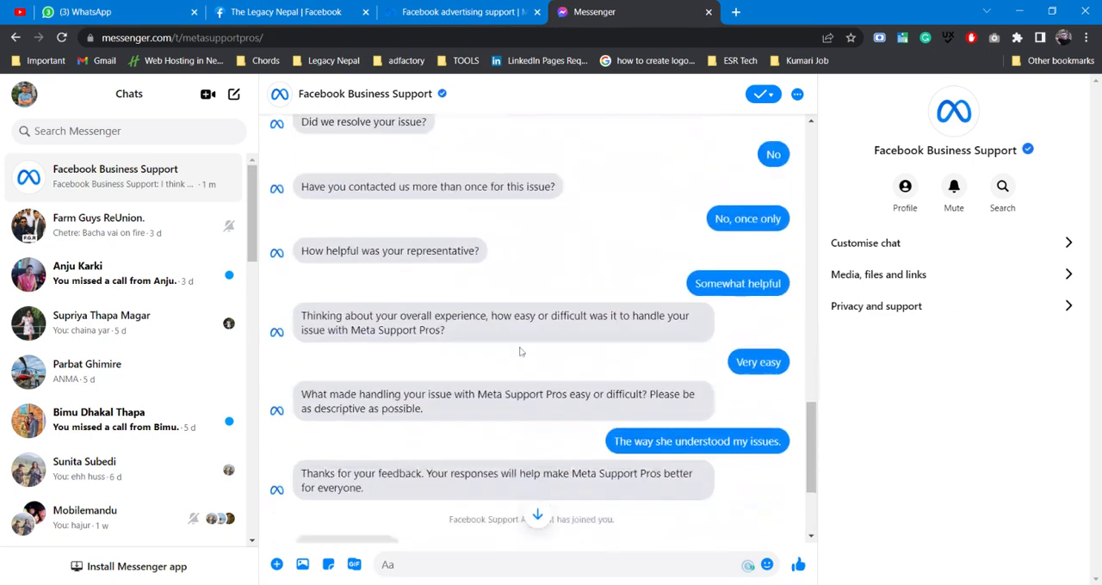
pyautogui.scroll(-3)
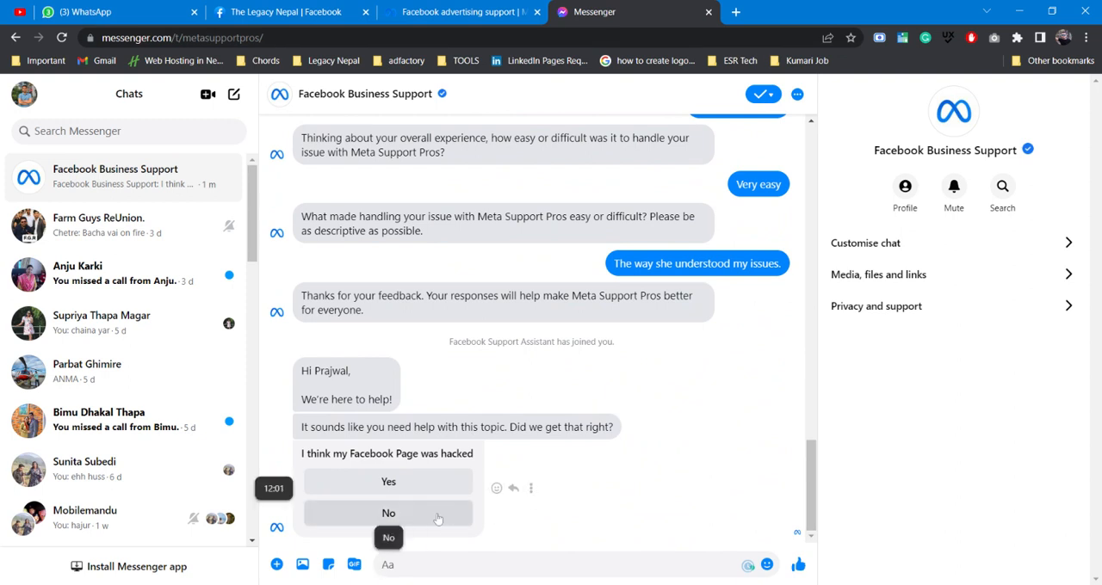
pyautogui.click(461, 12)
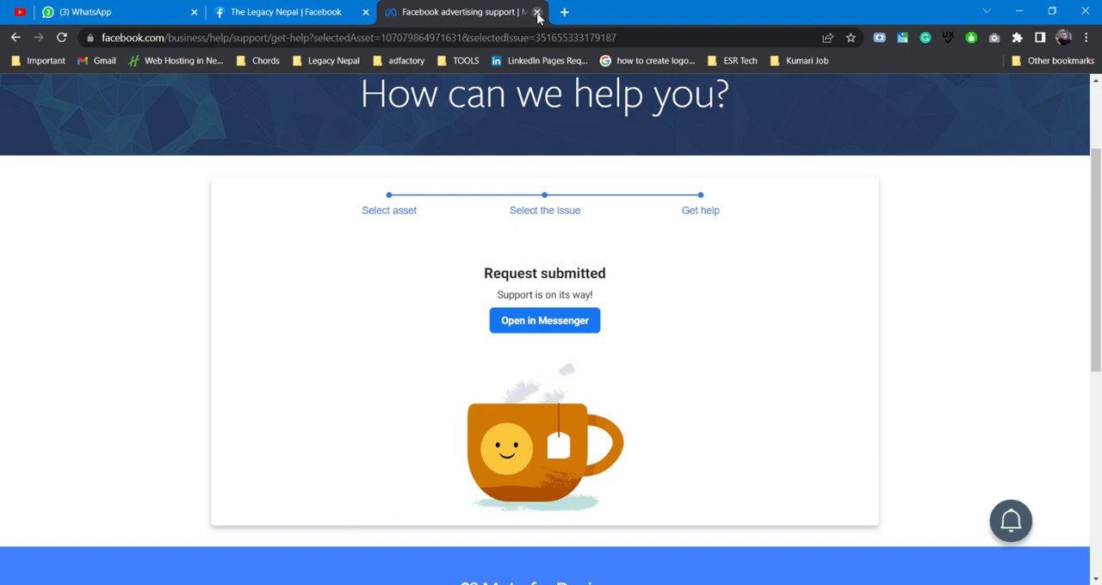
# Close the Help Centre and go from The Legacy Nepal's Create Post to Meta Business Suite
pyautogui.click(537, 12)
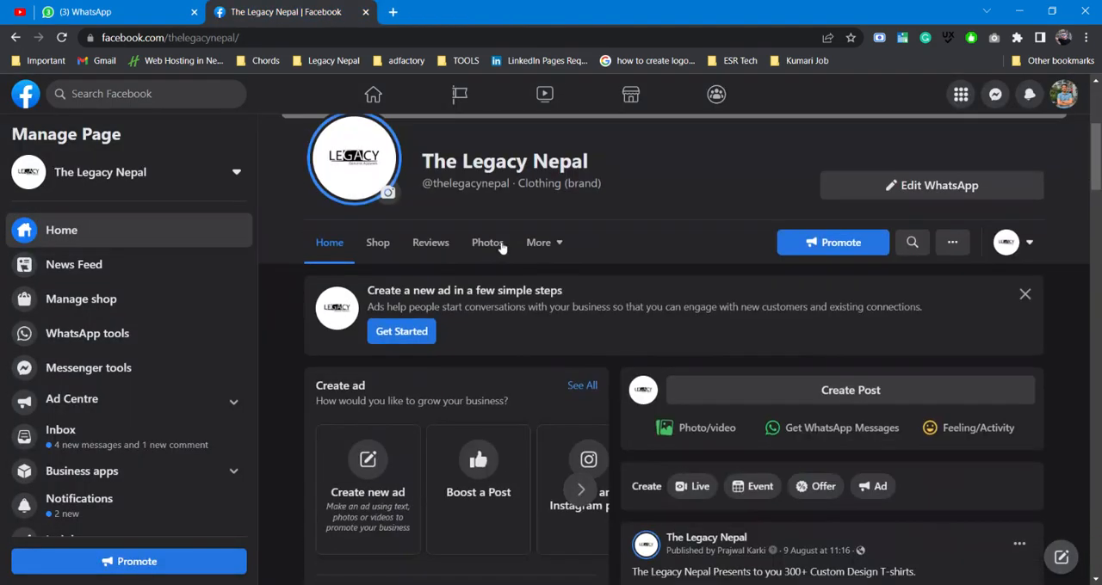
pyautogui.scroll(-3)
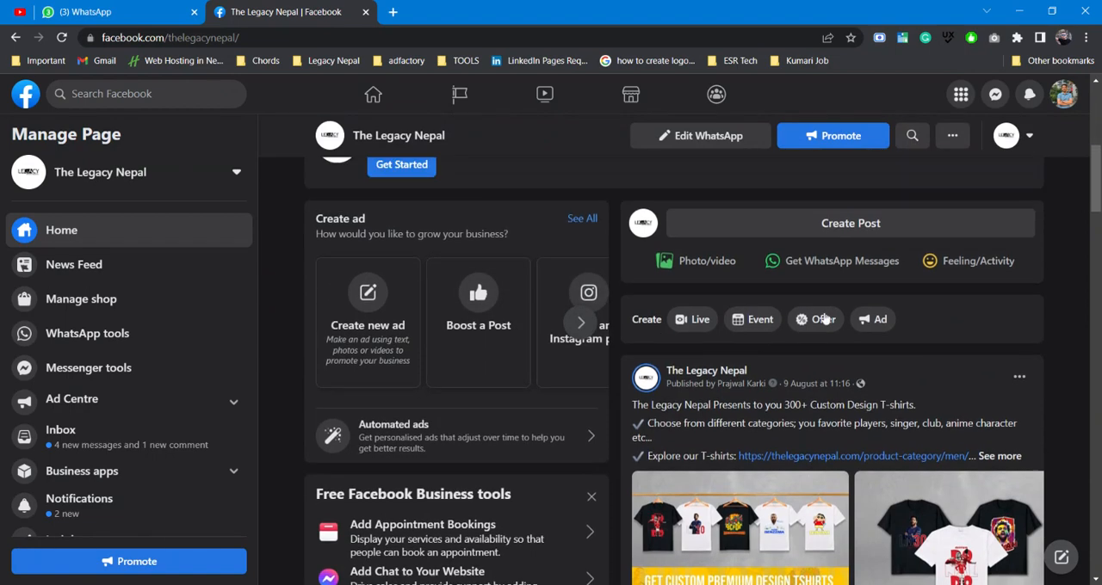
pyautogui.click(850, 223)
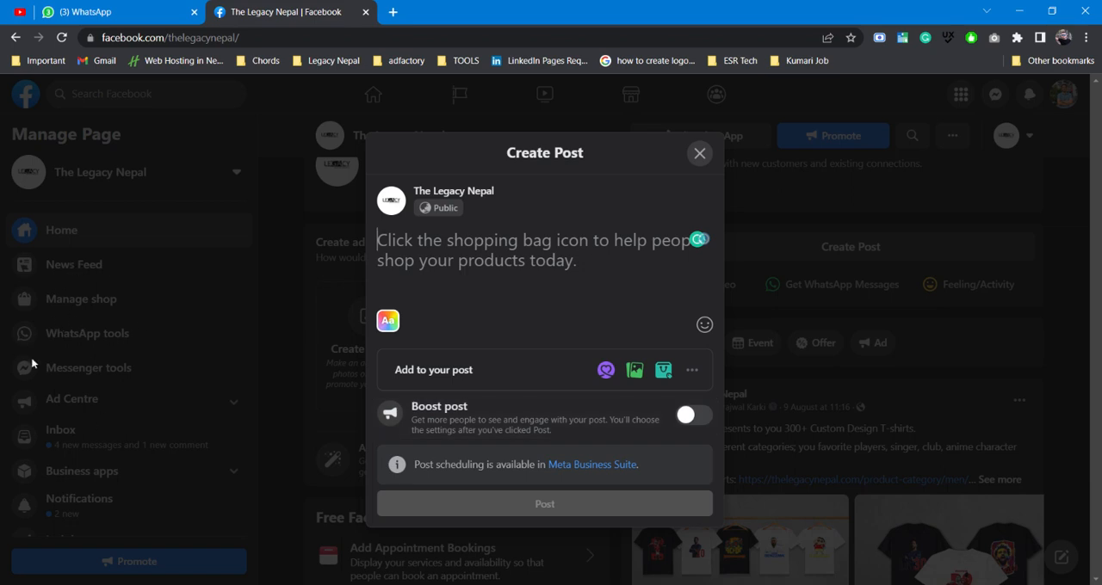
pyautogui.click(592, 464)
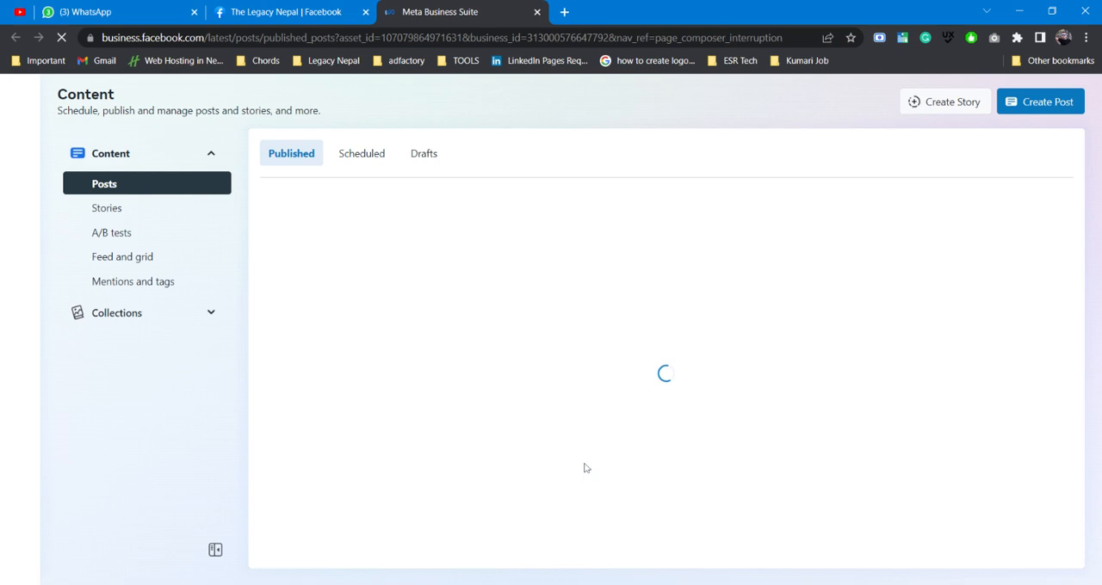
# Close the New post composer, open business settings People page, and show help options
pyautogui.click(1040, 102)
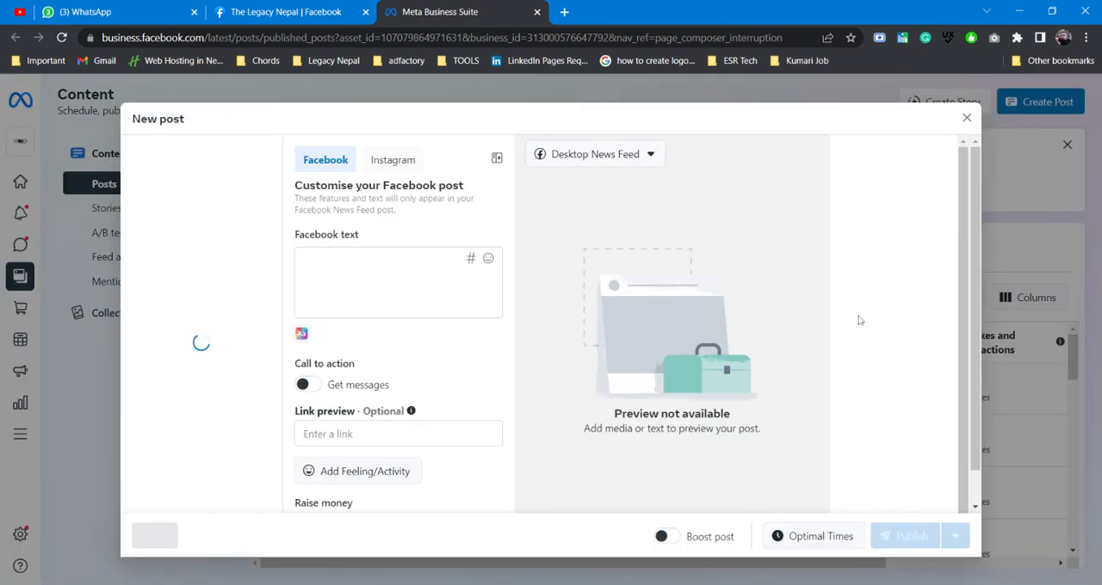
pyautogui.click(966, 118)
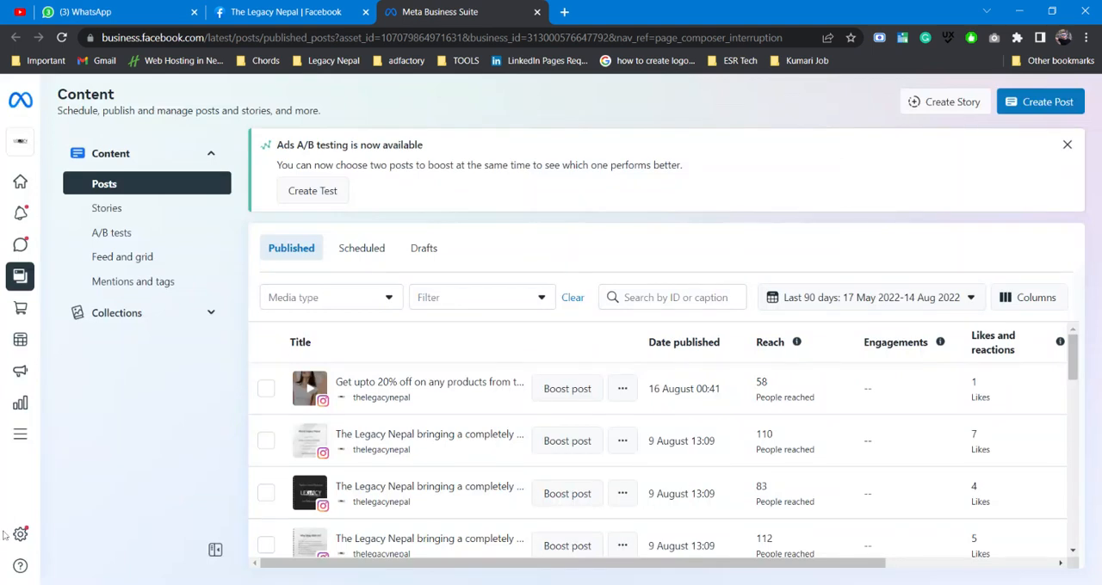
pyautogui.click(20, 534)
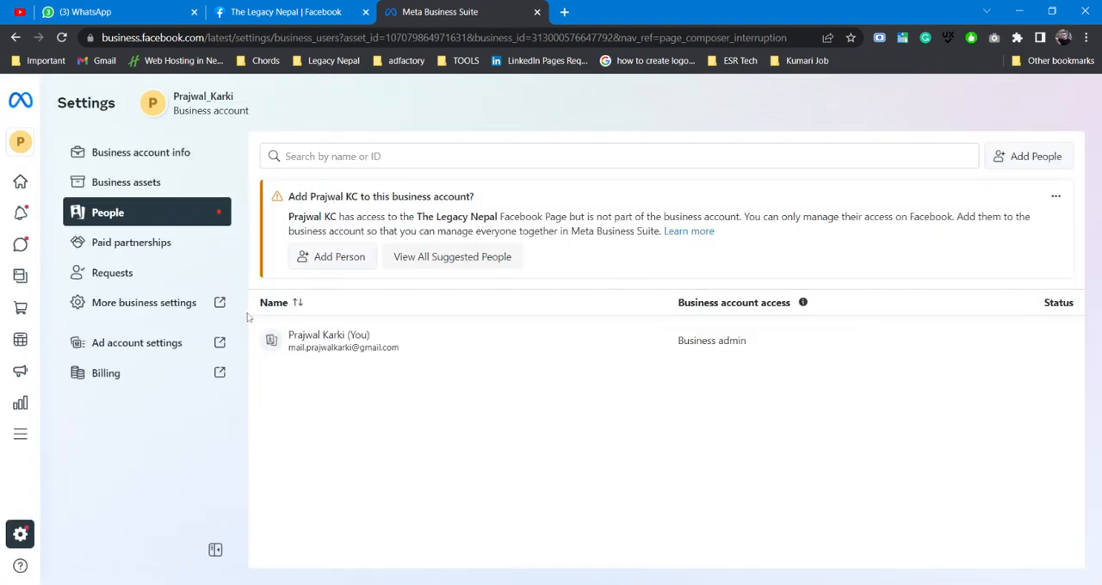
pyautogui.click(34, 566)
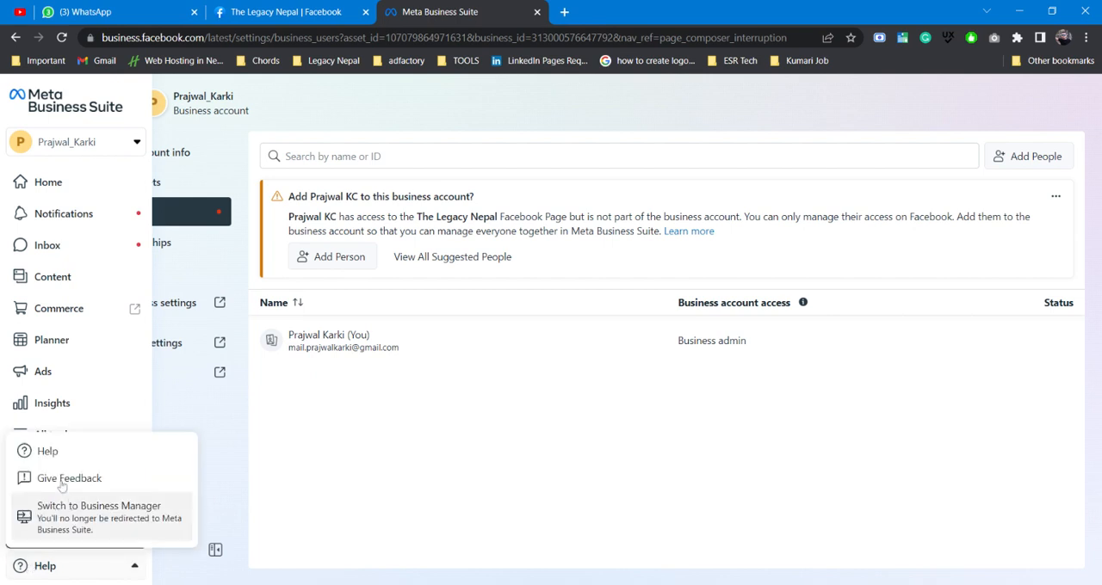
# Open the 'My Facebook Page was hacked' case and expand its full details
pyautogui.click(47, 450)
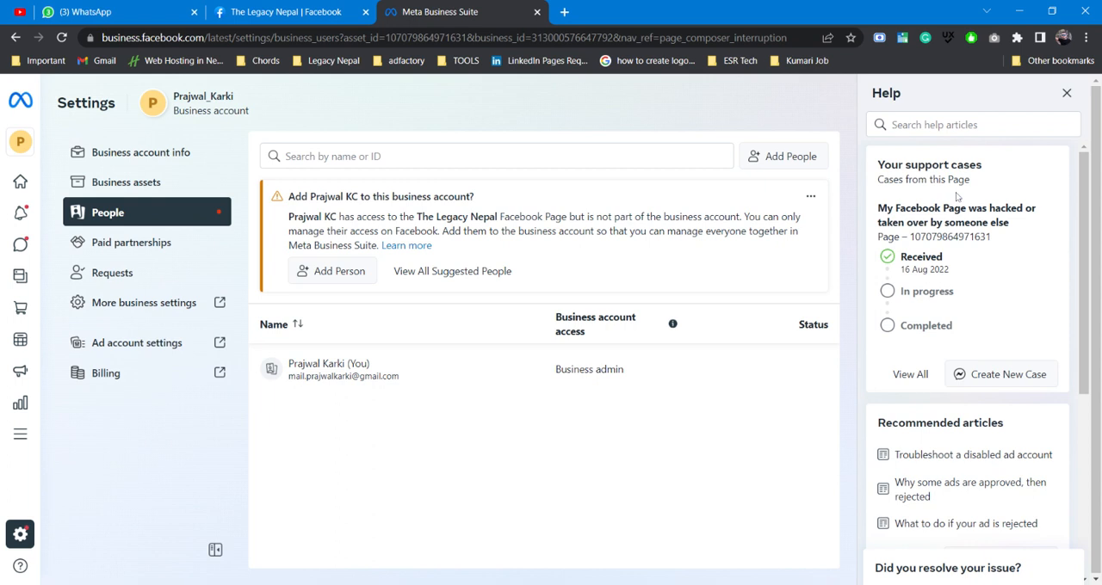
pyautogui.moveTo(959, 197)
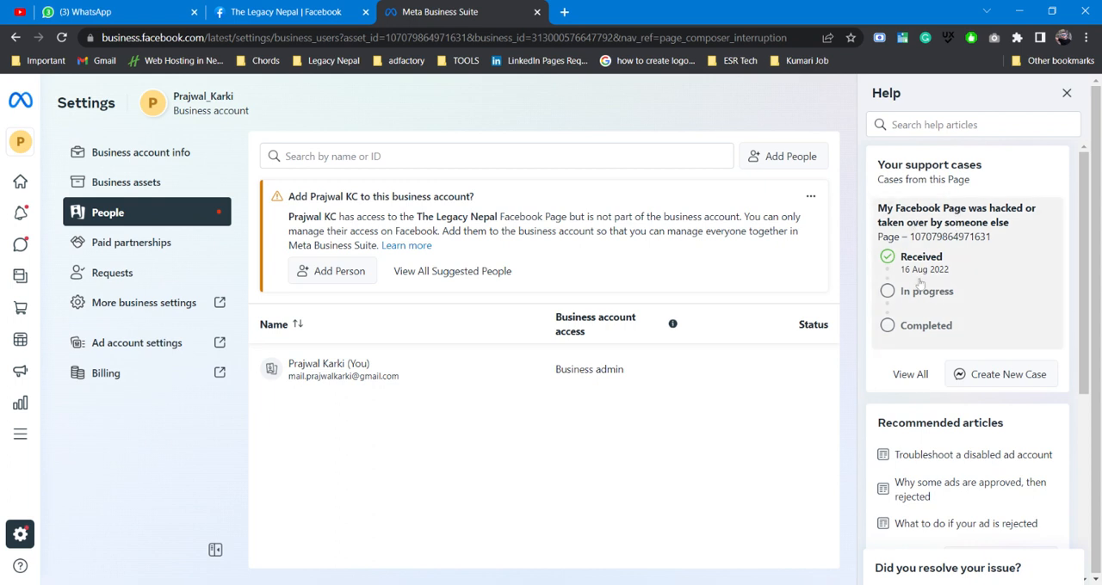
pyautogui.click(955, 215)
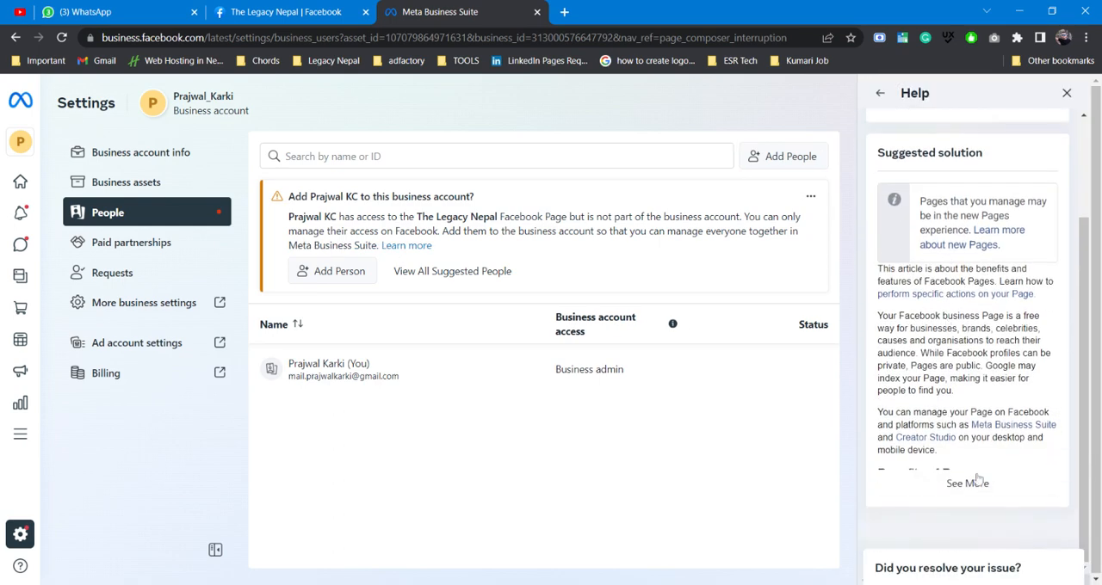
pyautogui.click(967, 483)
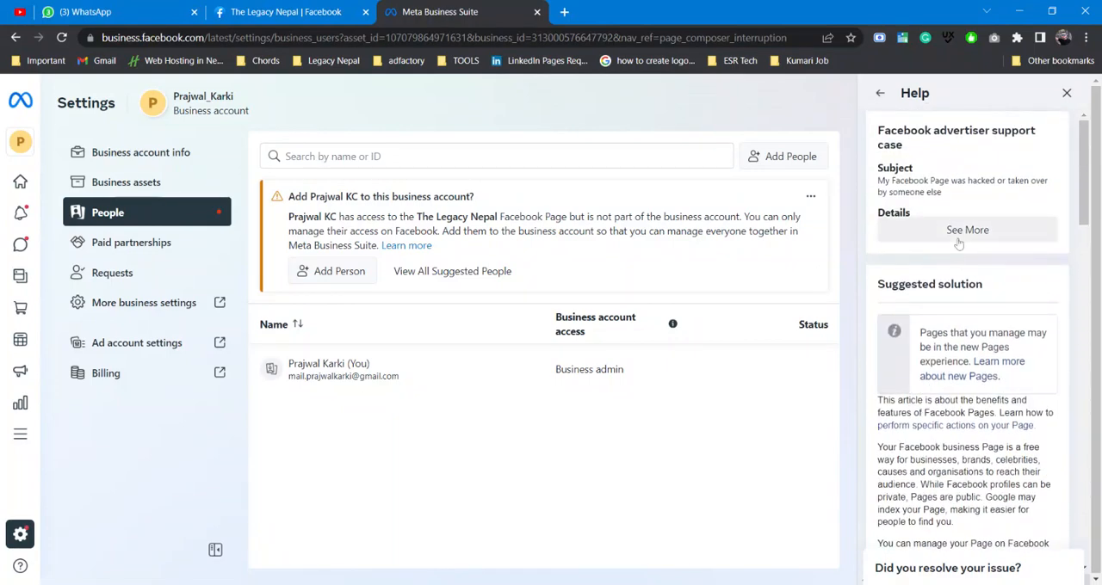
pyautogui.click(968, 230)
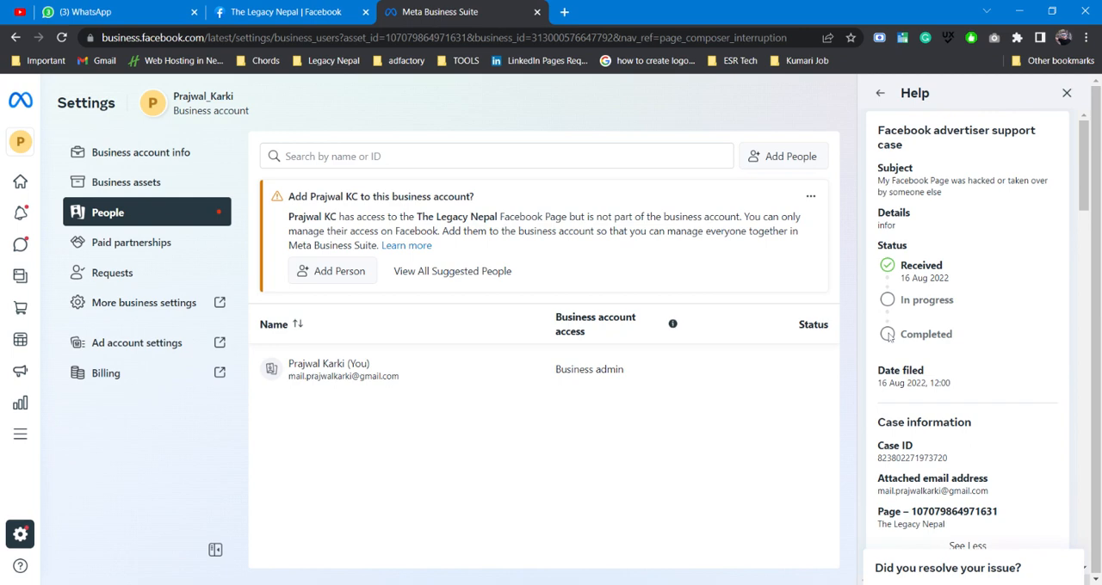
# Scroll through the case details and Received status, then return to the cases overview
pyautogui.scroll(-3)
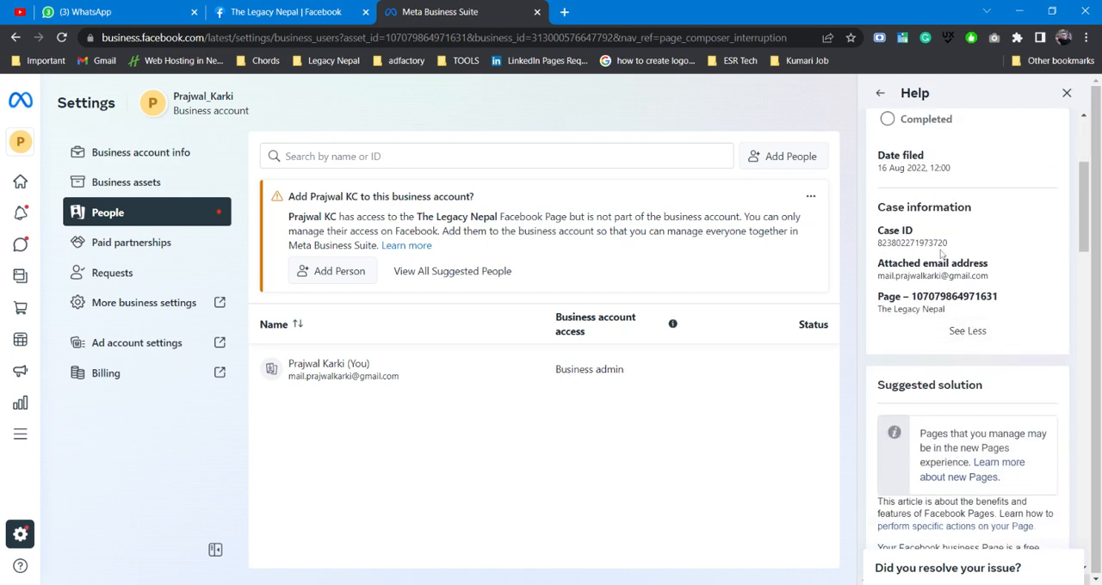
pyautogui.scroll(-3)
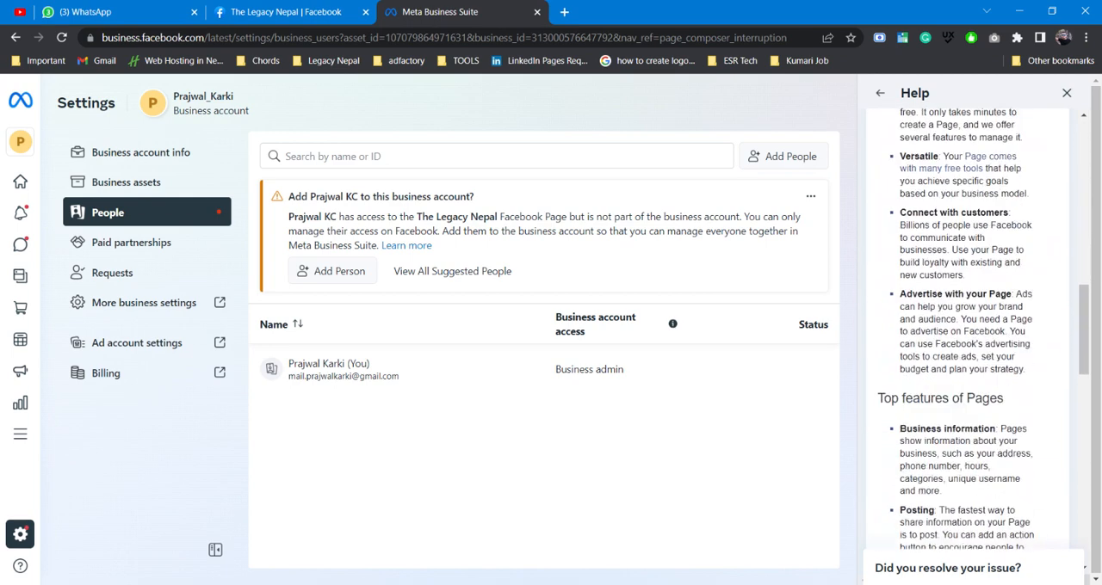
pyautogui.scroll(-3)
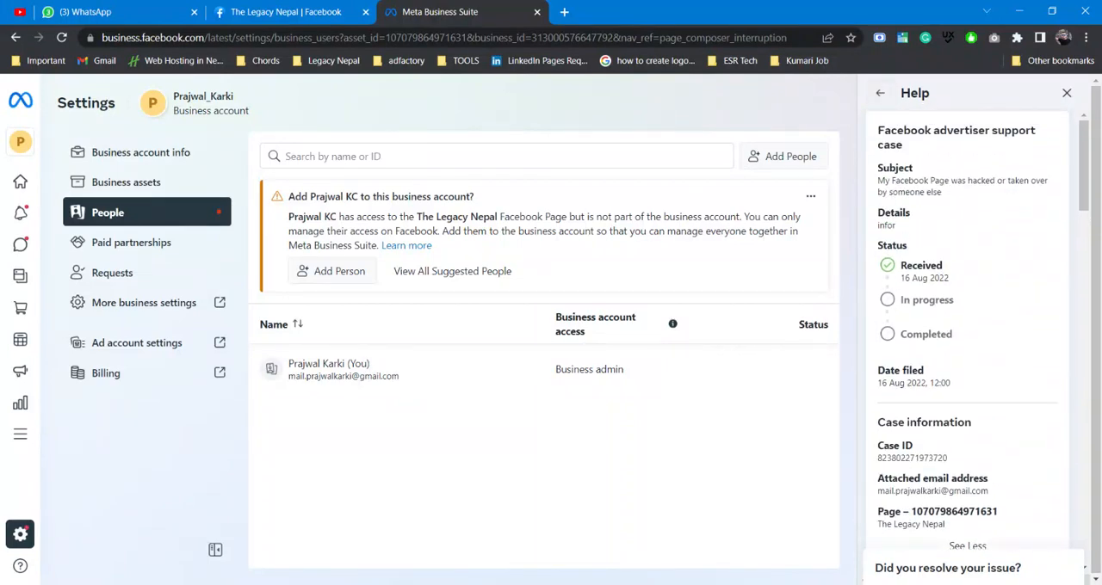
pyautogui.moveTo(880, 93)
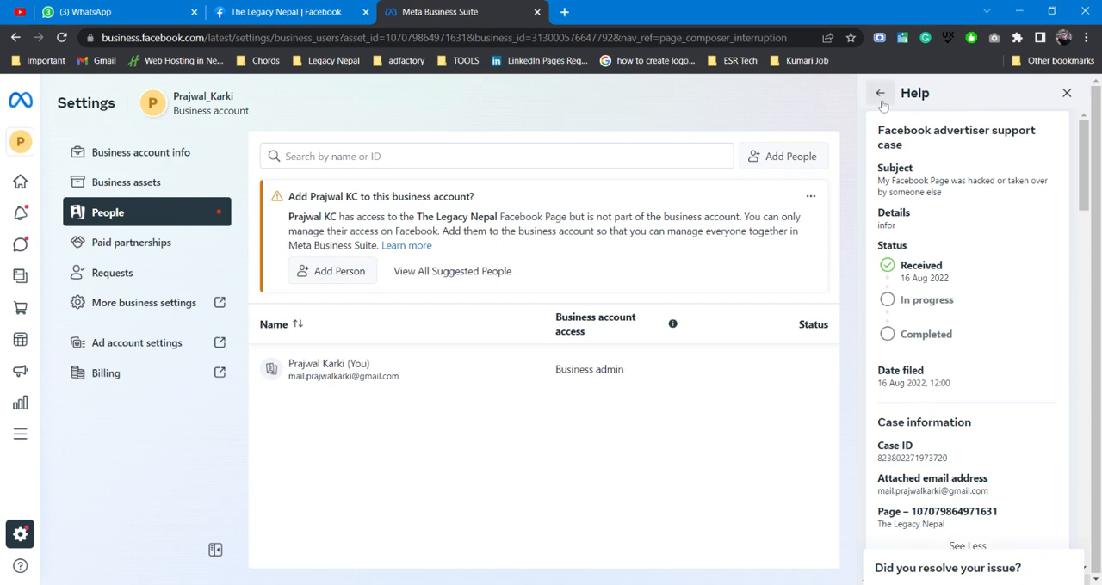
pyautogui.click(880, 93)
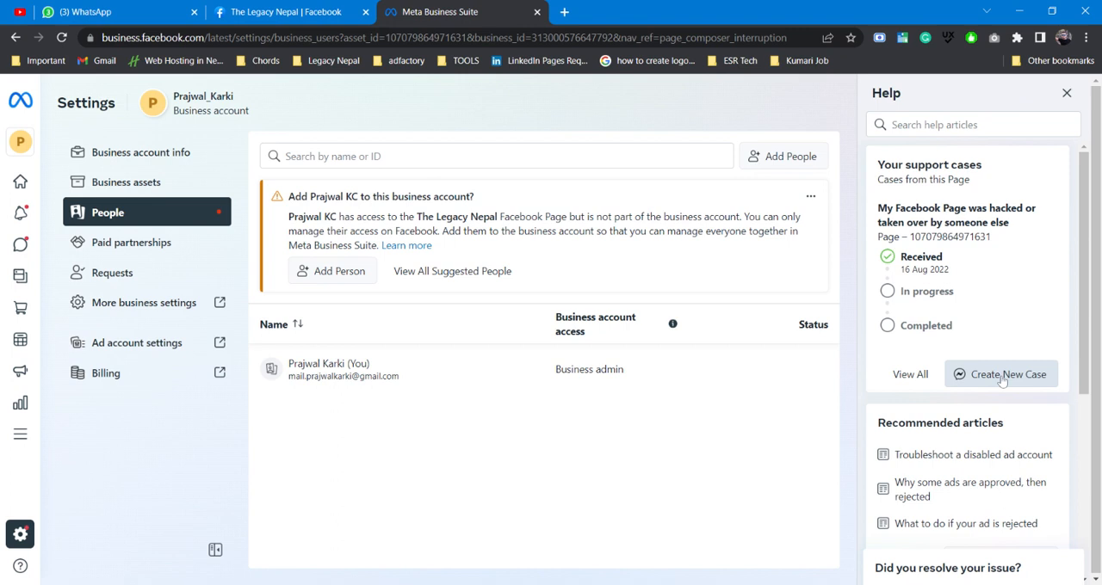
pyautogui.click(1000, 374)
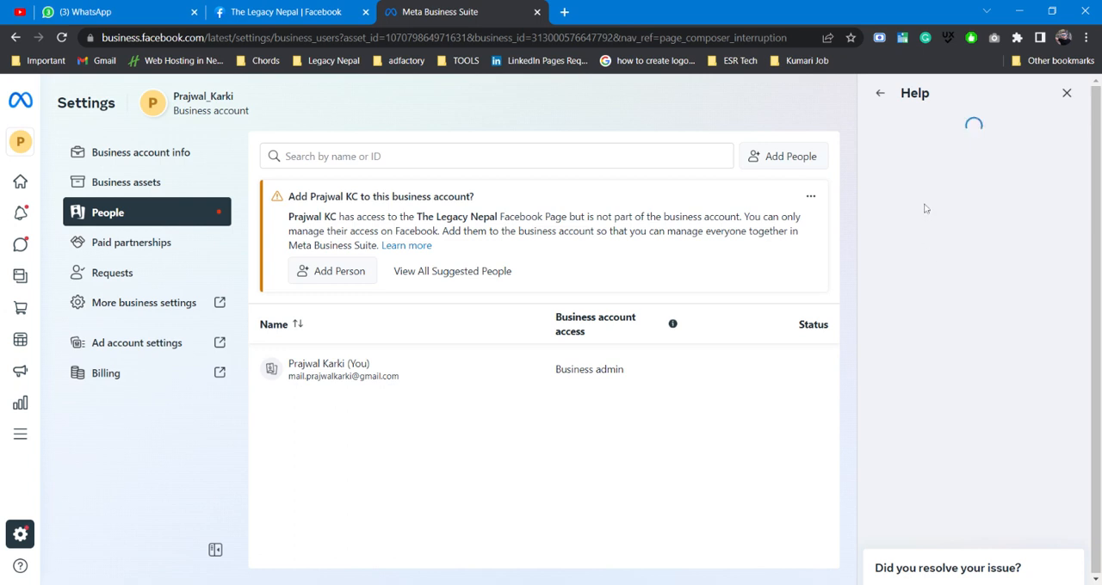
pyautogui.moveTo(967, 146)
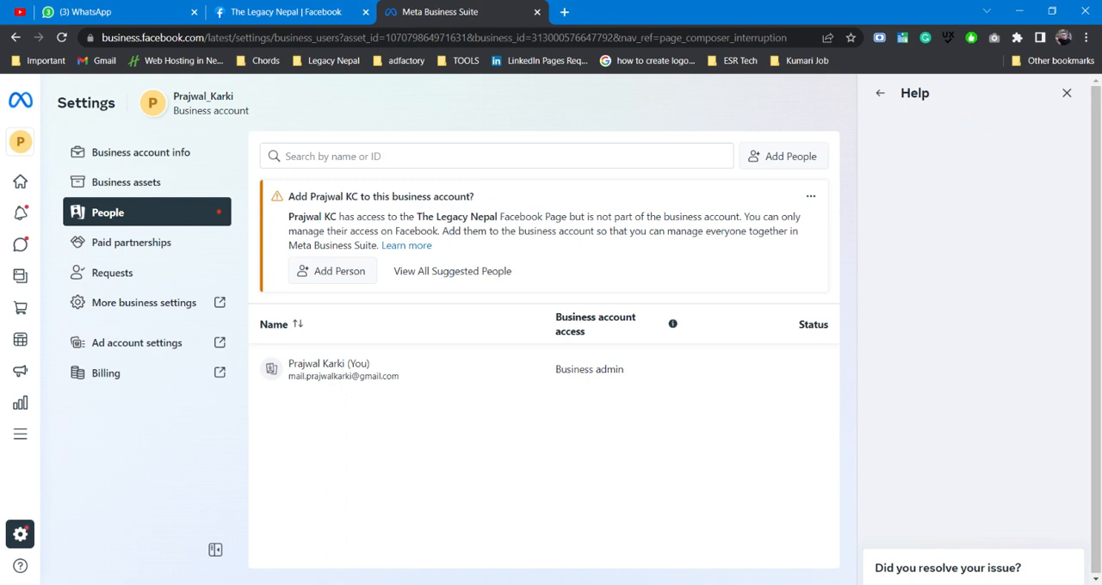
pyautogui.moveTo(891, 114)
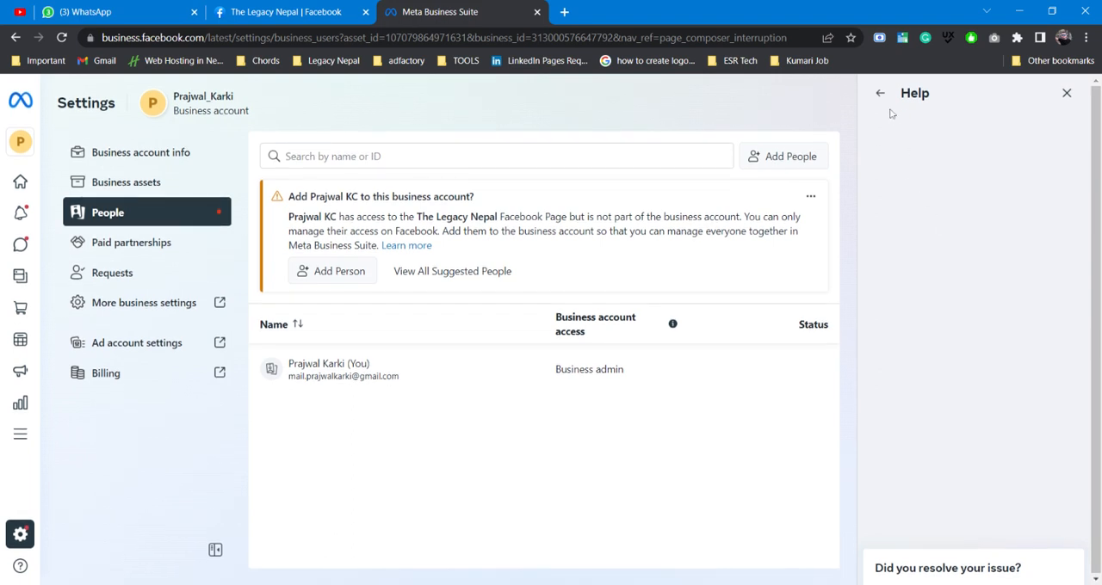
pyautogui.click(879, 93)
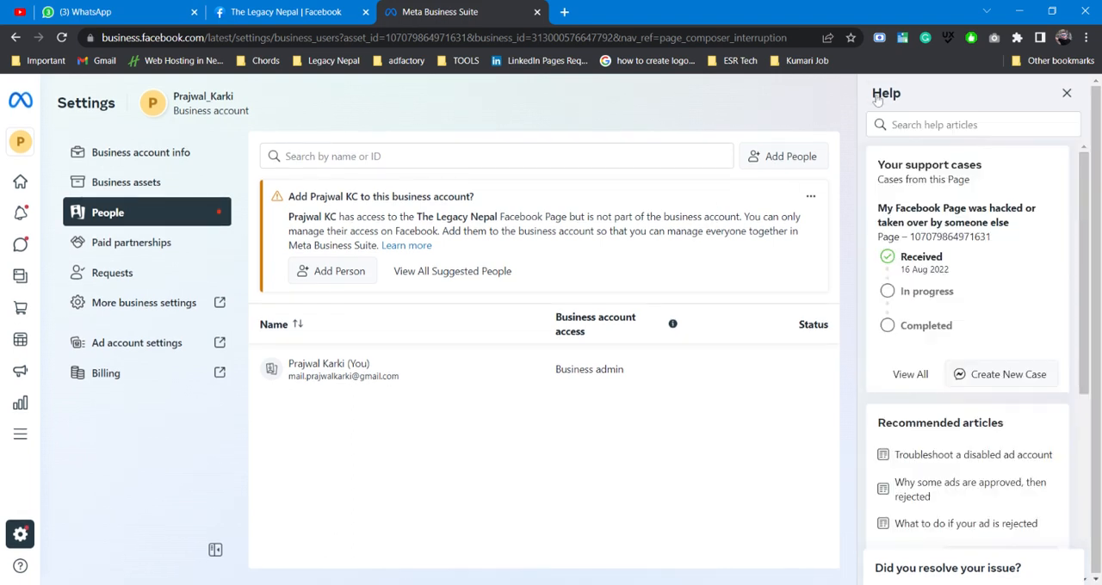
pyautogui.scroll(-3)
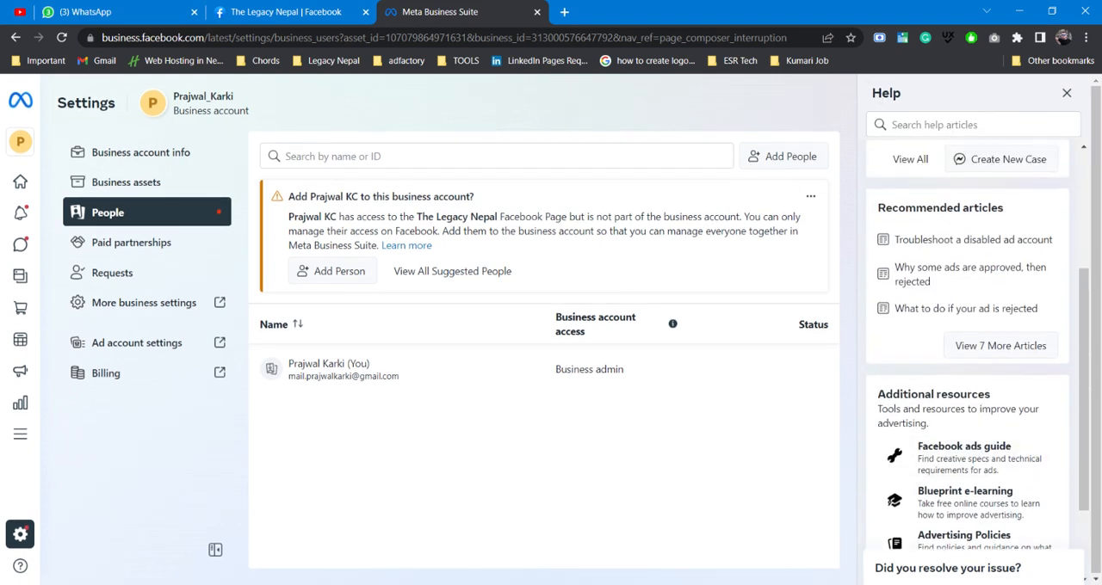
pyautogui.scroll(-3)
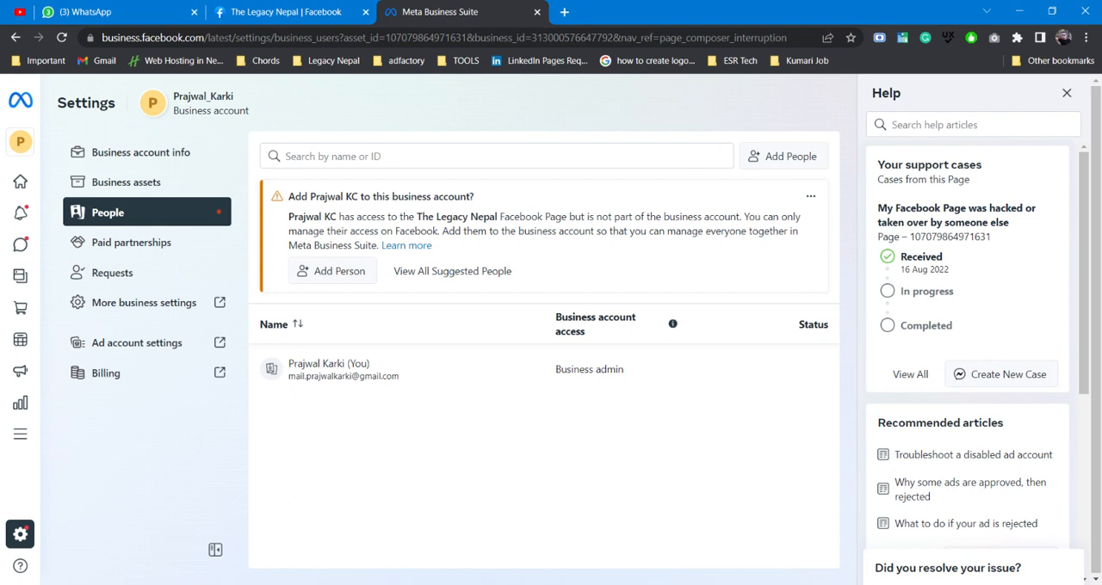
pyautogui.click(284, 12)
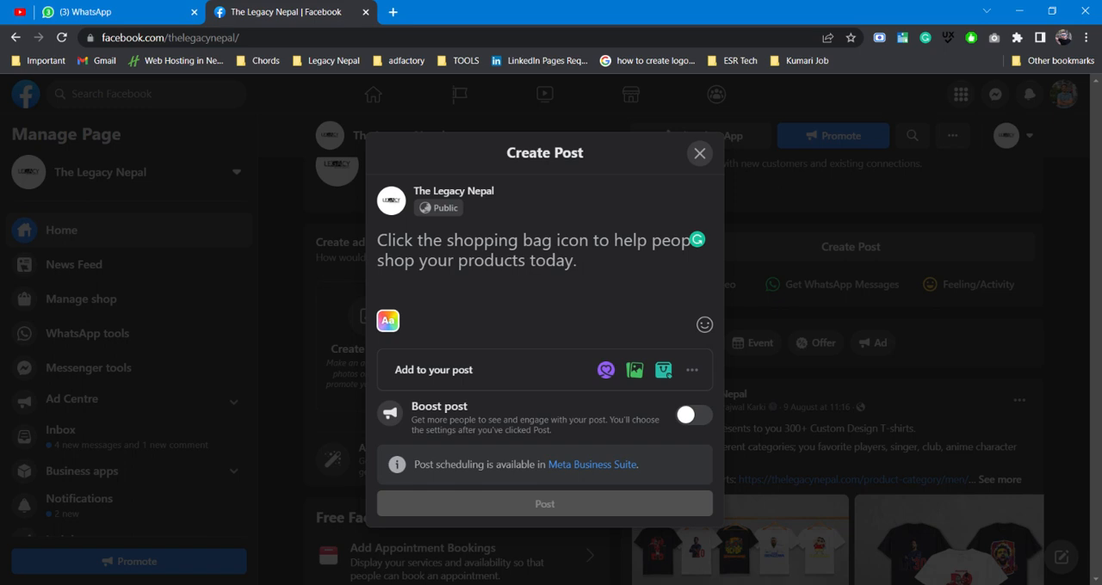
pyautogui.moveTo(353, 311)
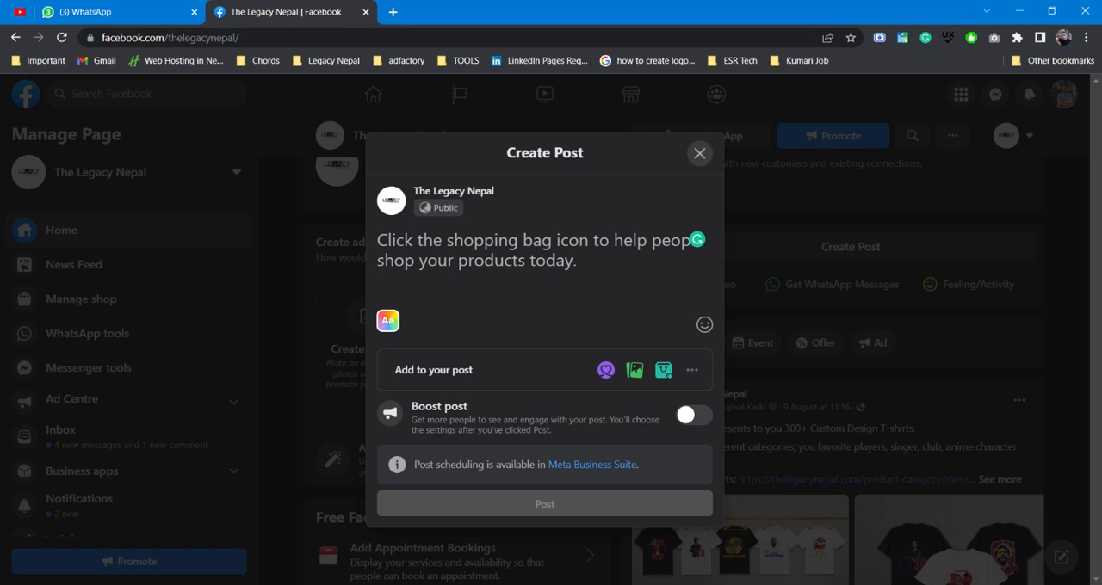
pyautogui.moveTo(700, 154)
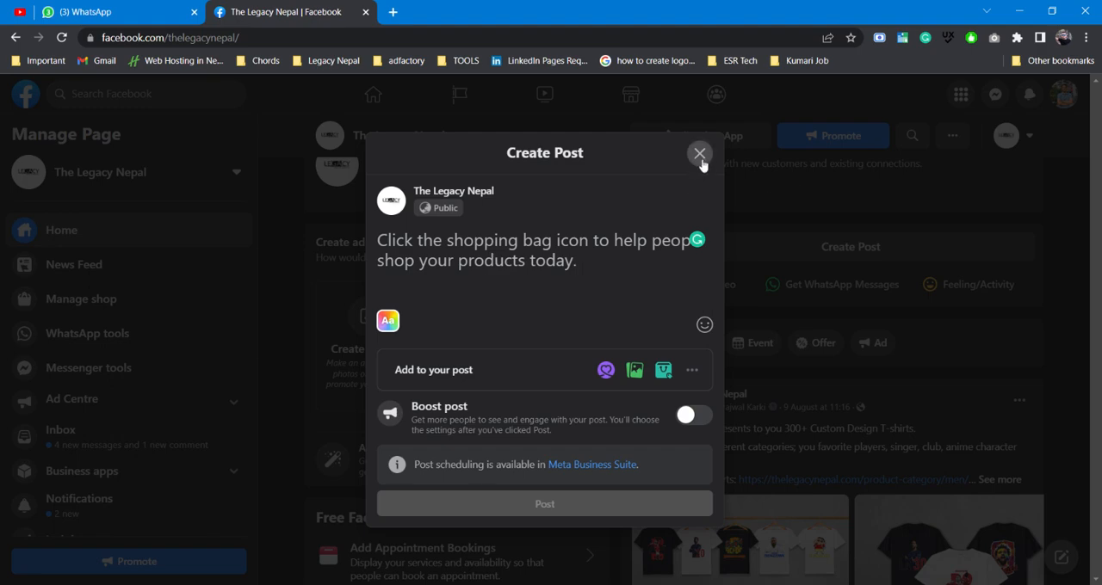